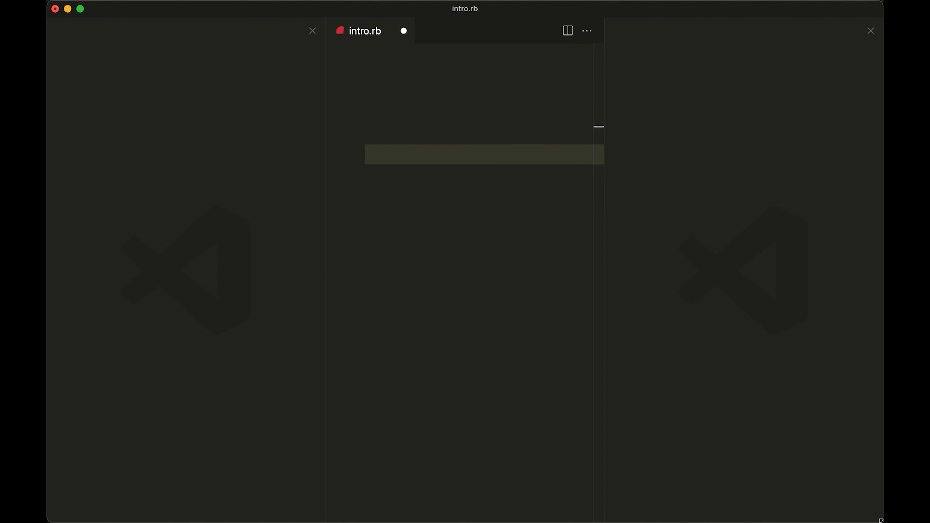
Declare a HanamiMastery class in intro.rb.
text(class HanamiMastery)
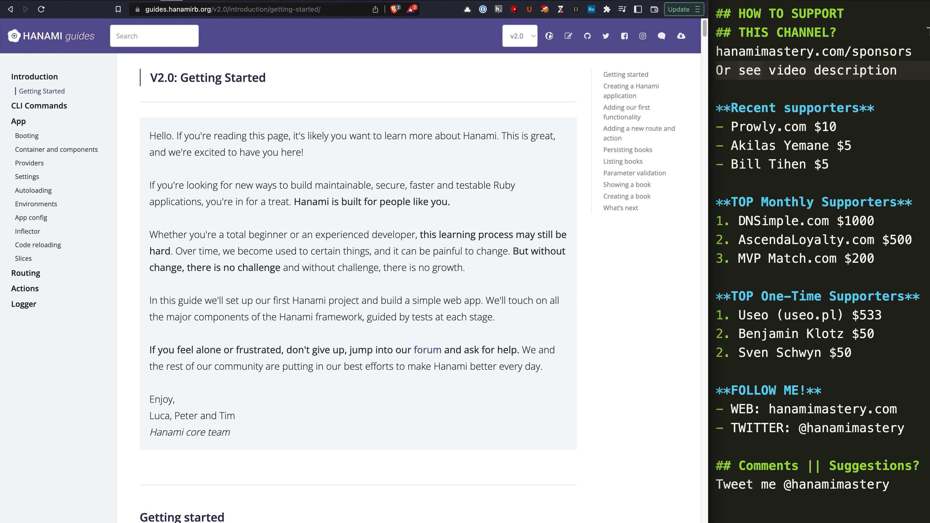
mouse_move(23, 258)
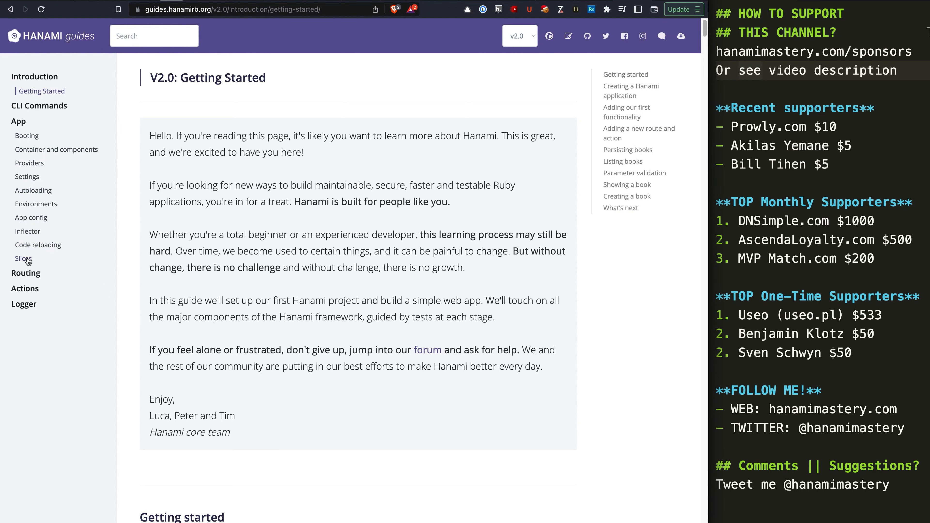
Navigate to the Slices page under App in the Hanami Guides sidebar.
click(23, 258)
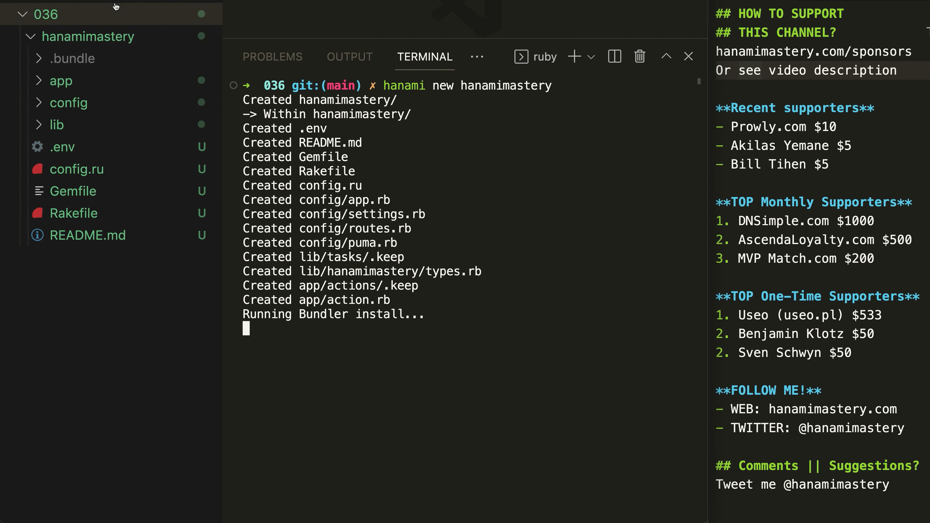
mouse_move(86, 81)
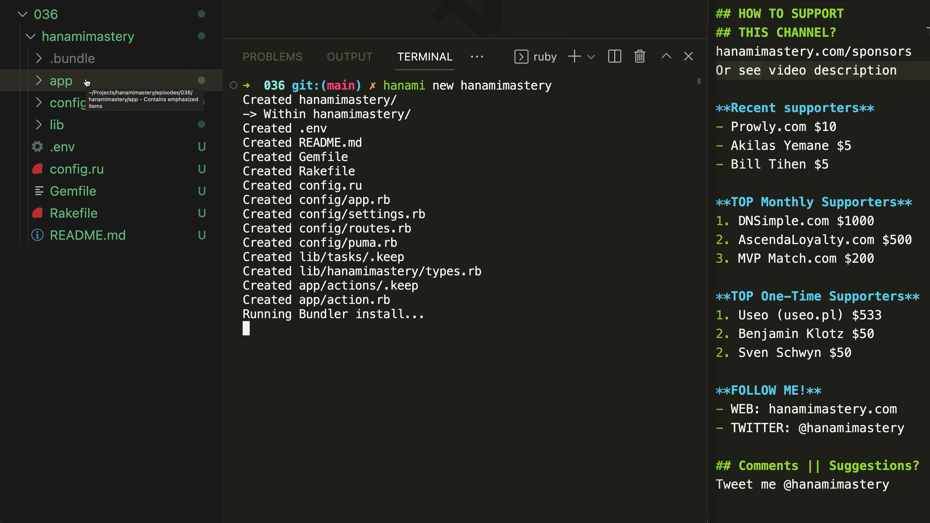
Expand the app and app/actions folders in the Explorer to show their contents.
click(61, 81)
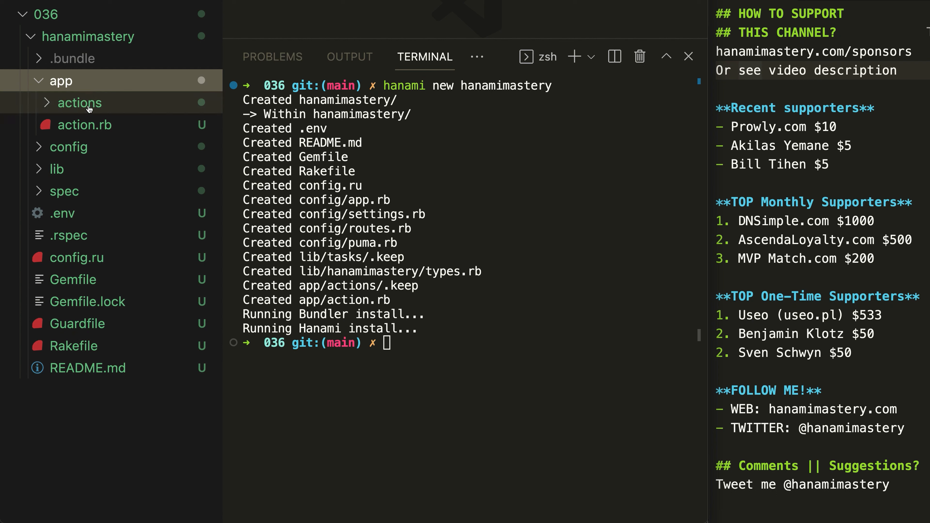
click(79, 102)
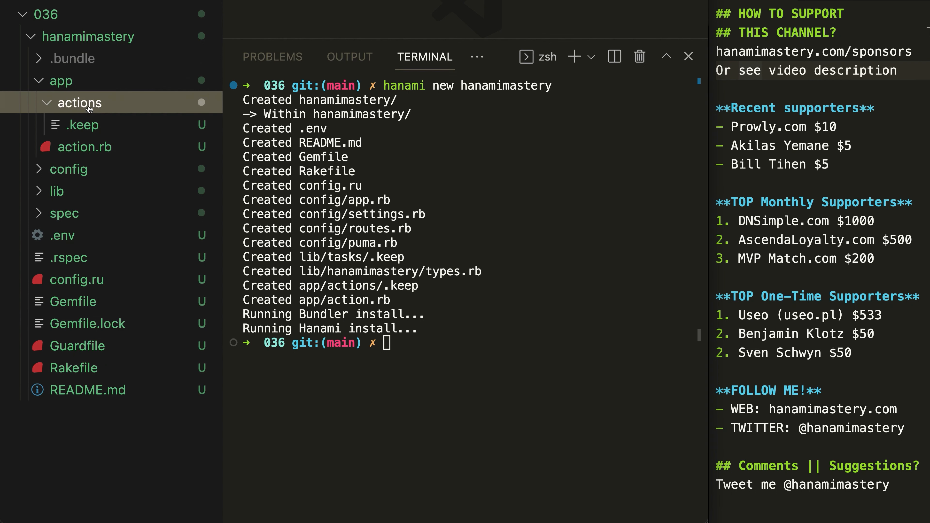
click(62, 80)
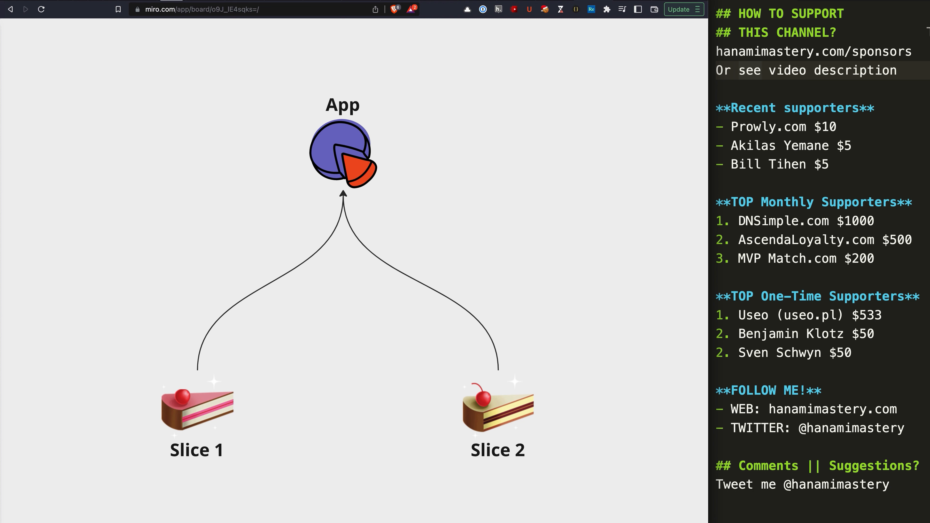
click(497, 410)
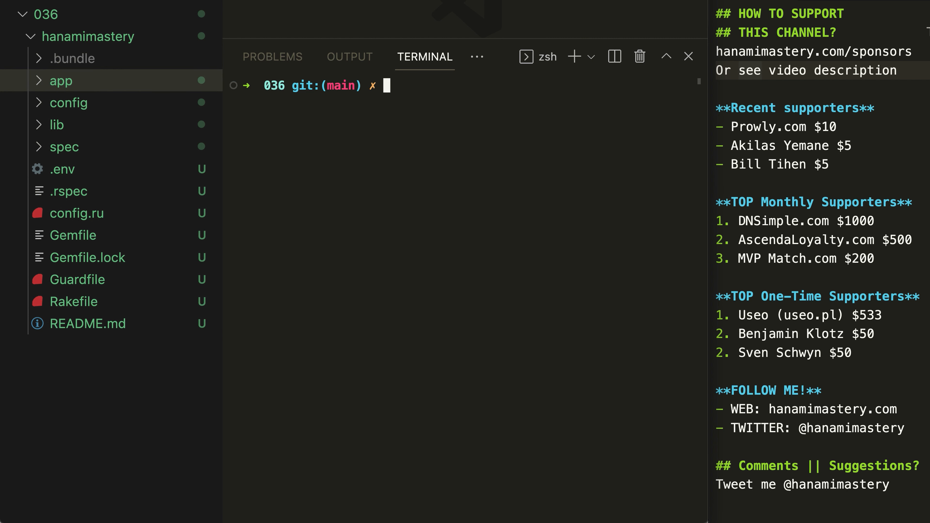
Change the terminal directory into the hanamimastery project.
text(cd hanamimaster)
text(hanami g slice api)
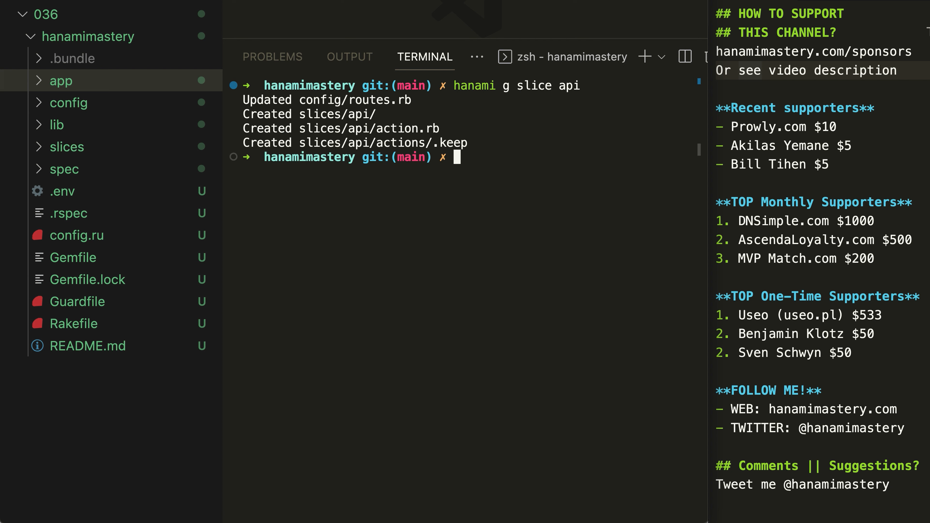
mouse_move(349, 56)
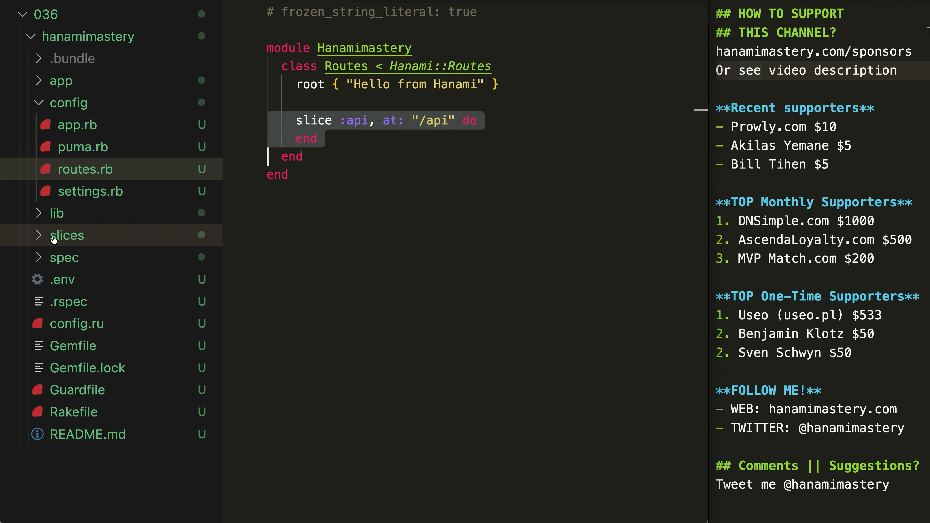
Expand slices/api and app/actions, then view action.rb with the API module name selected.
click(67, 235)
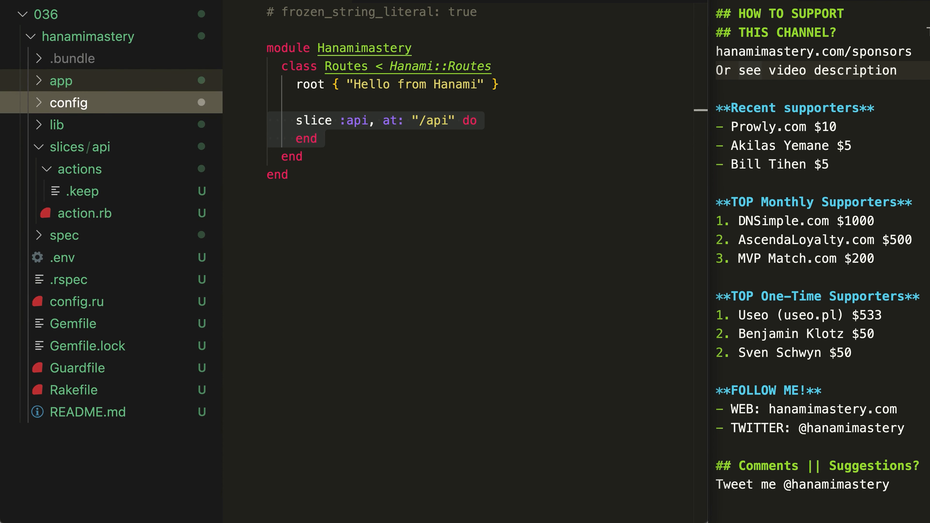
click(61, 80)
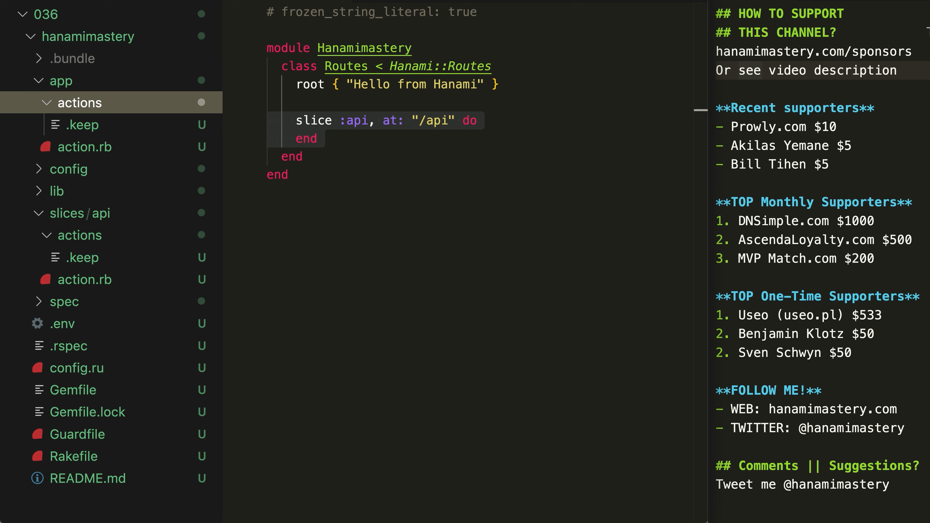
click(84, 280)
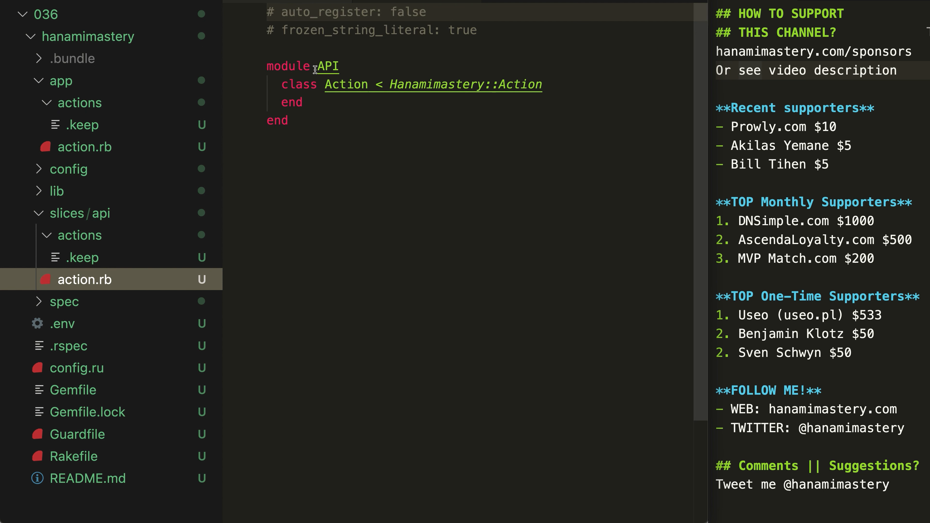
double_click(327, 66)
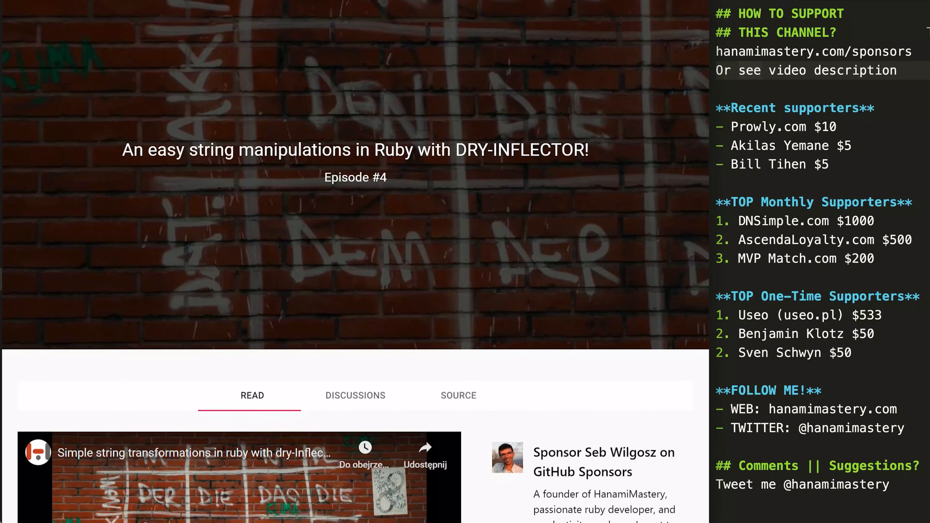
Scroll the dry-inflector episode page down to its video and introduction.
scroll(down, 3)
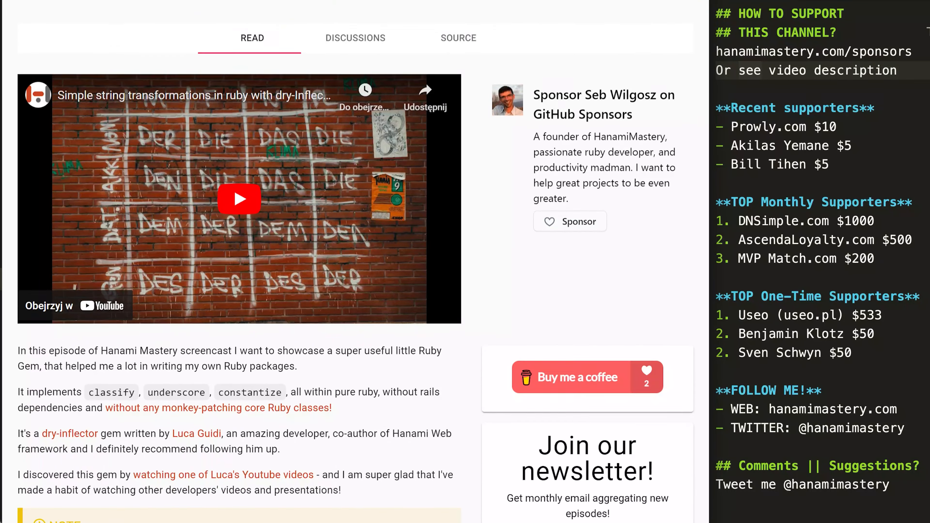
scroll(down, 3)
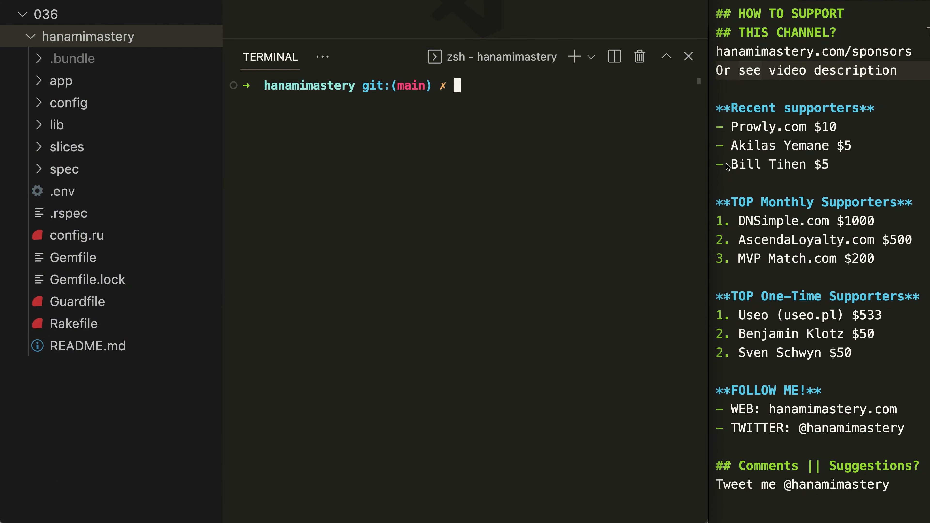
Generate the admin slice with hanami g slice admin and expand slices, spec and spec/slices.
text(hanami g slice api)
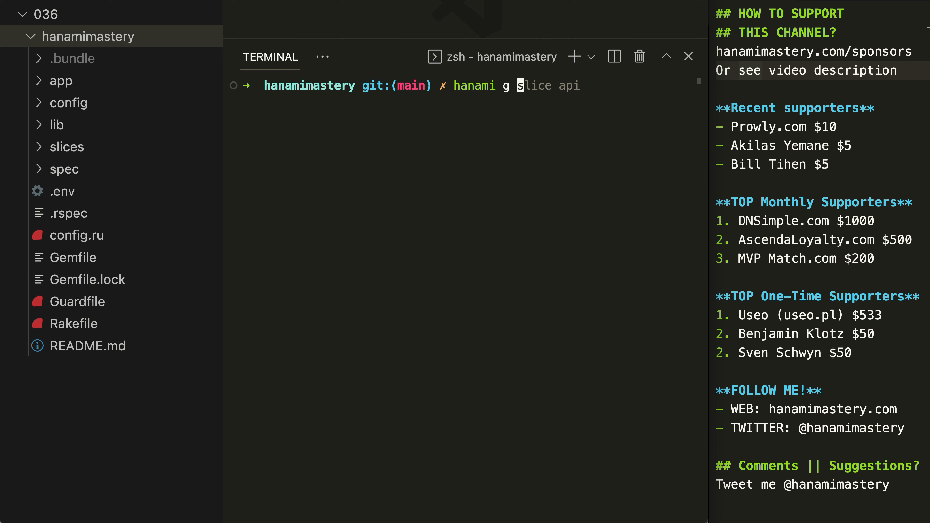
text(admin)
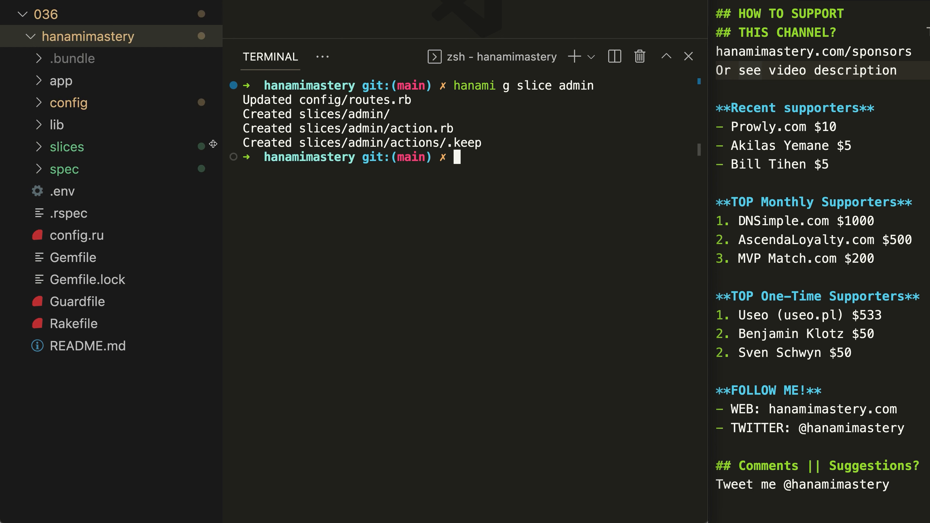
click(66, 147)
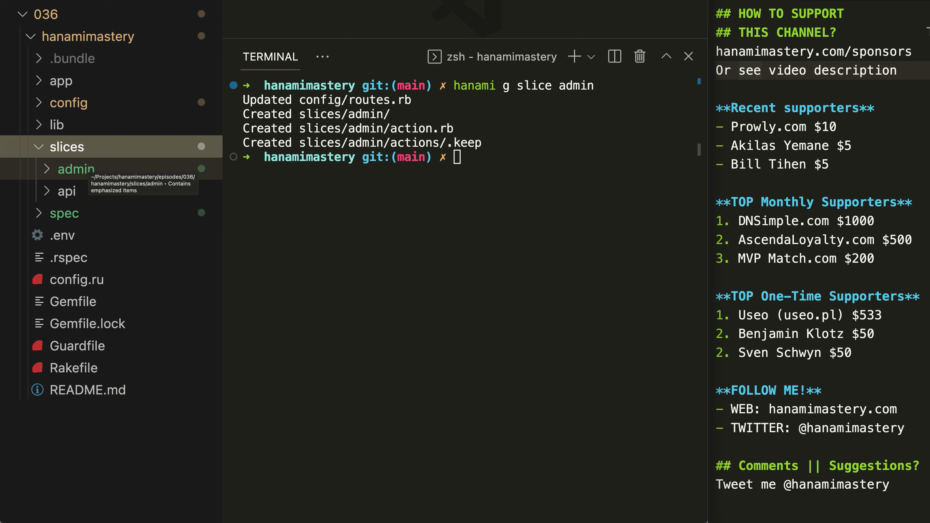
click(63, 214)
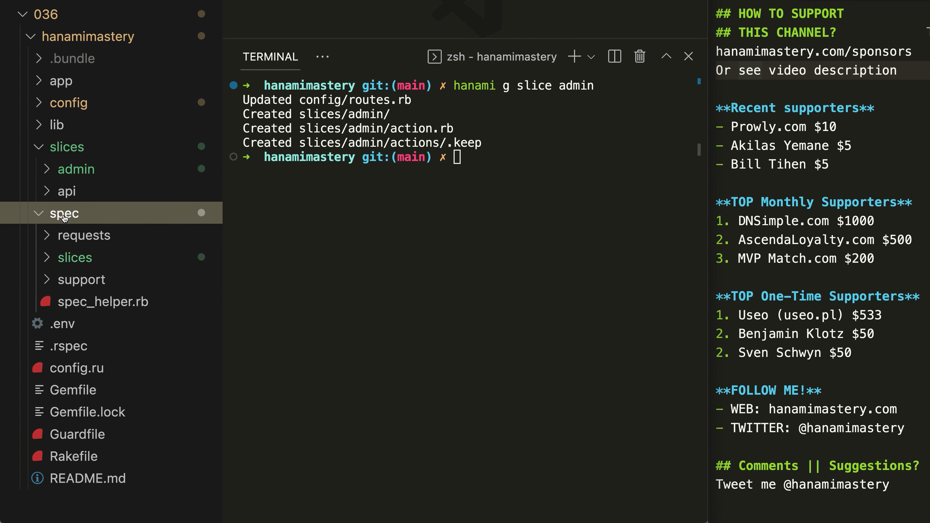
click(77, 257)
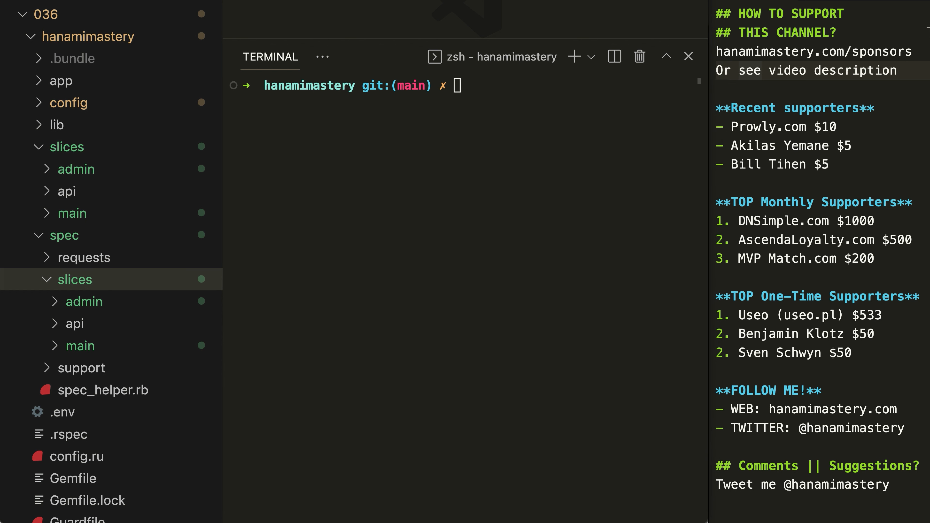
Recall the hanami g slice admin command in the full-width terminal.
text(hanami g slice admin)
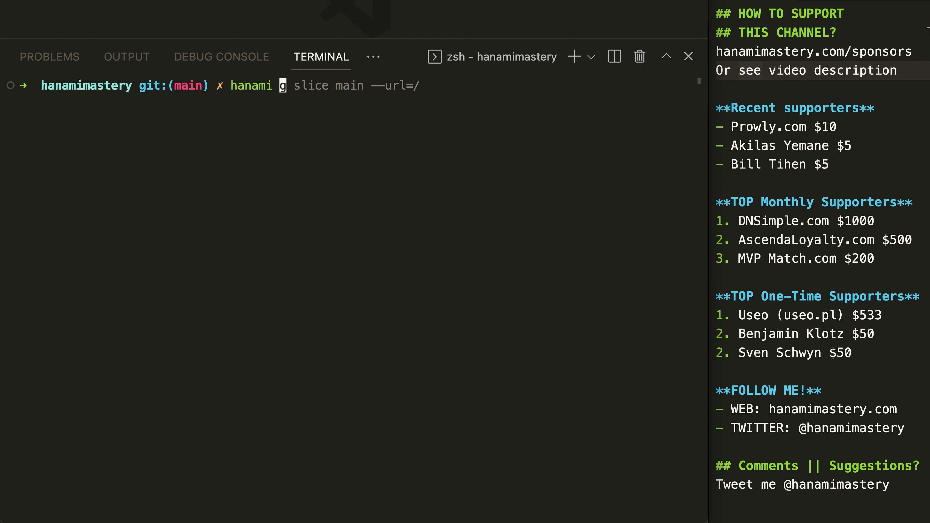
Draft hanami g action books.unsubscribe --slice=admin and request its --h help.
text(action books.)
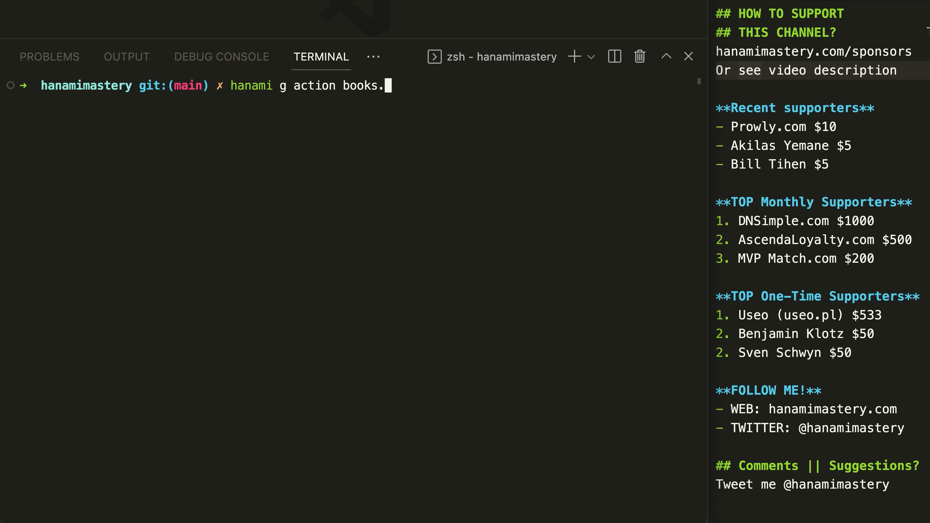
text(unsubscribe)
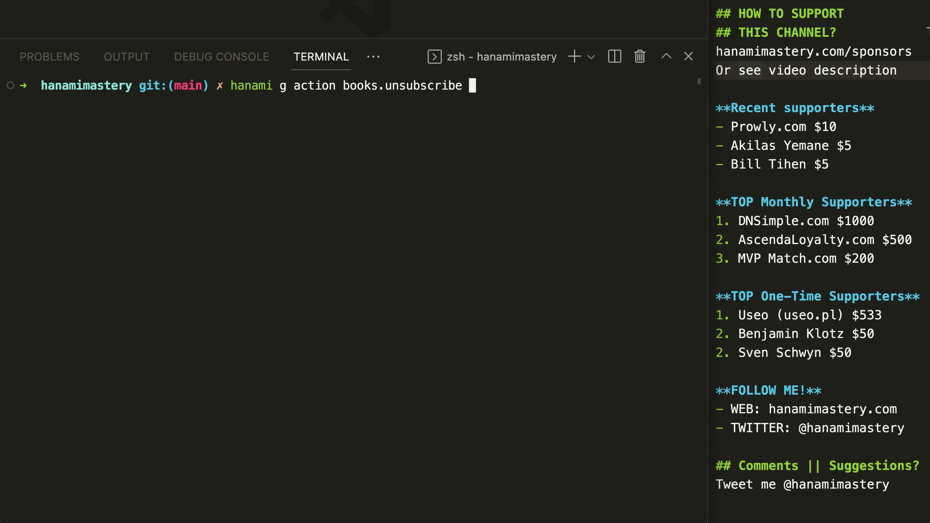
text(--slice=admin)
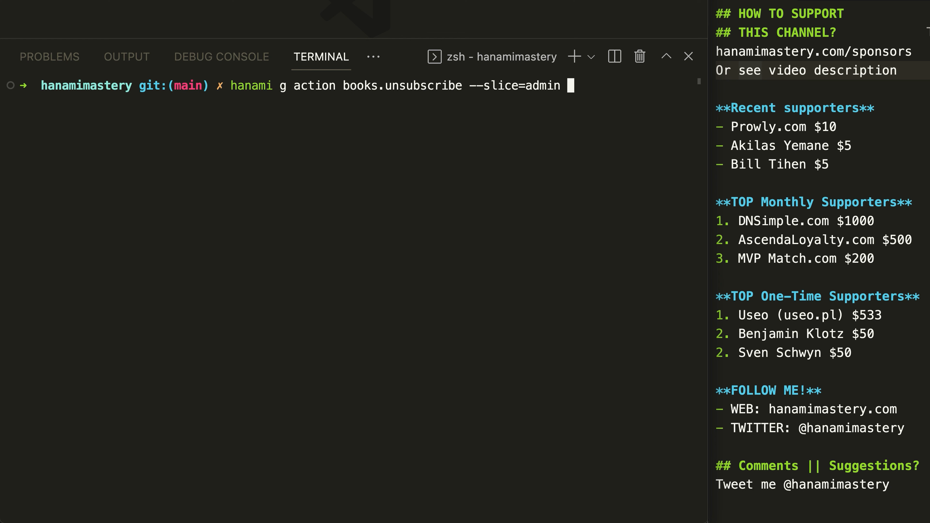
text(--h)
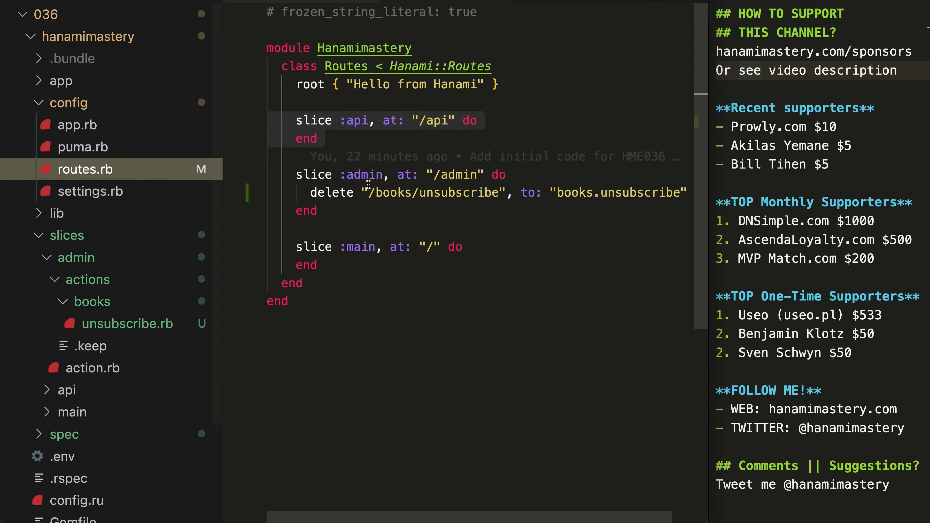
Select part of the admin unsubscribe DELETE route in config/routes.rb.
double_click(330, 192)
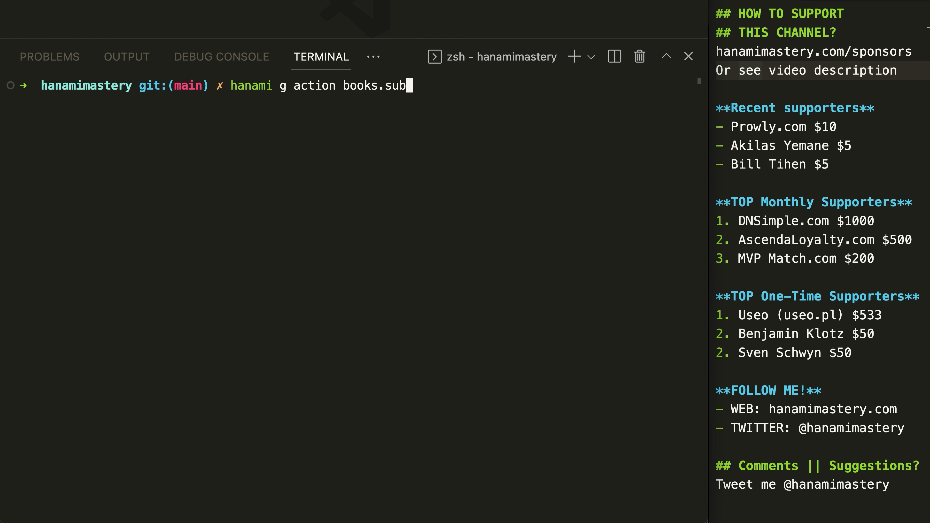
Run hanami g action for books.subscribe, books.unsubscribe (--http=delete) and books.index with --slice=api.
text(scribe --slice=api --h)
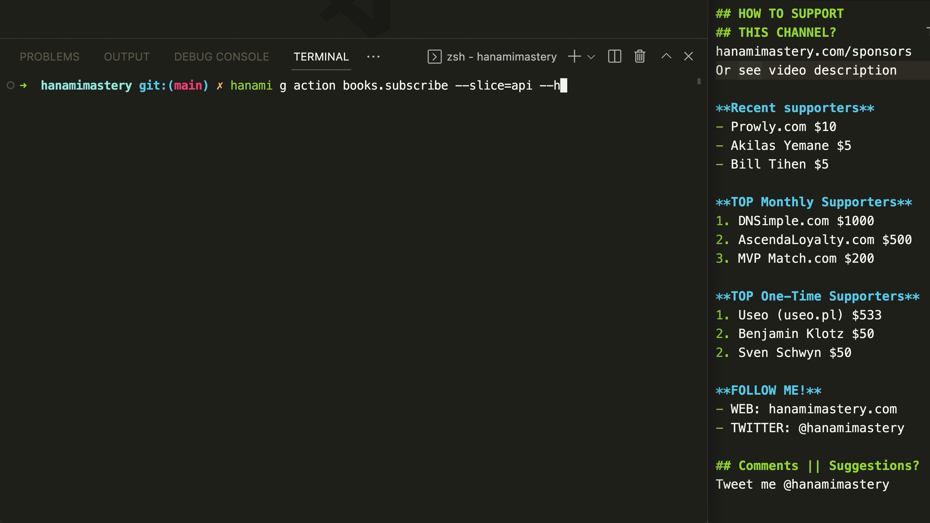
key(Enter)
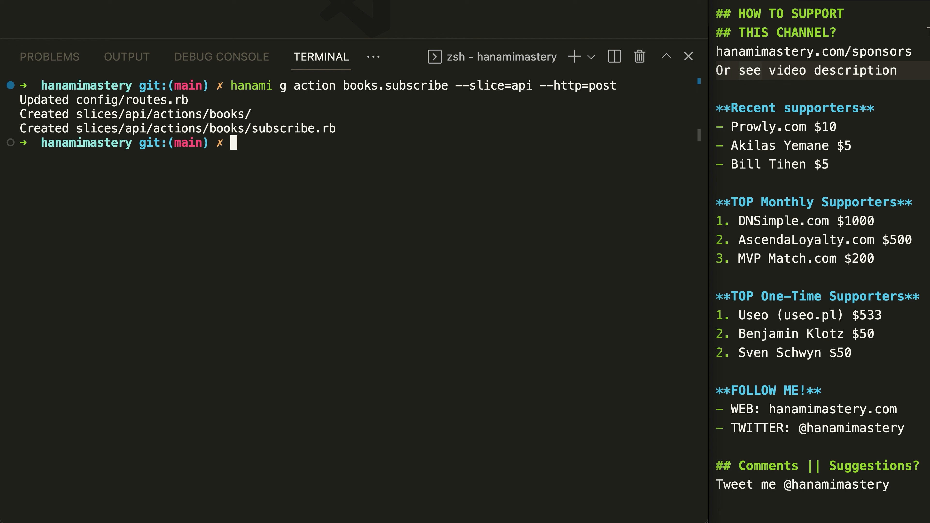
text(hanami g action books.unsubscribe --slice=api --http=delete)
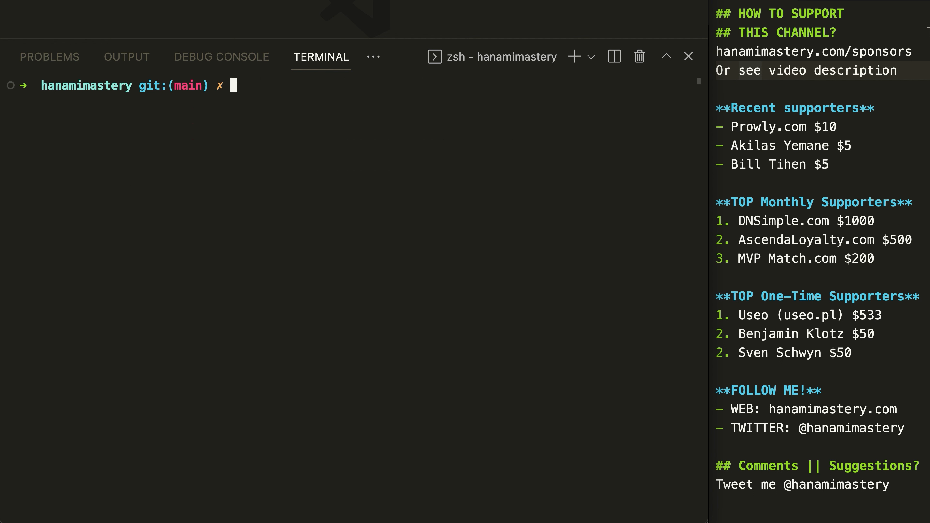
text(hanami g action books.index --slice=api)
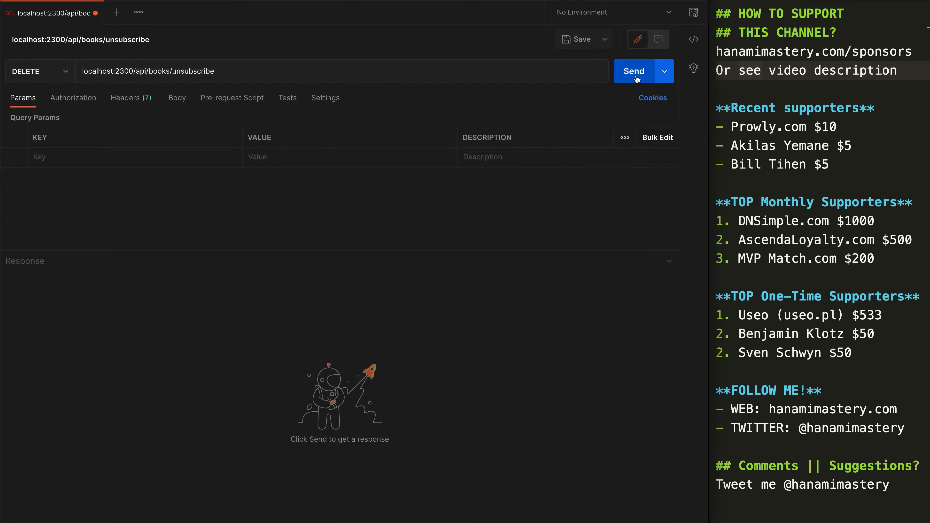
Send DELETE localhost:2300/api/books/unsubscribe and select the API::Actions::Books::Unsubscribe response.
click(633, 72)
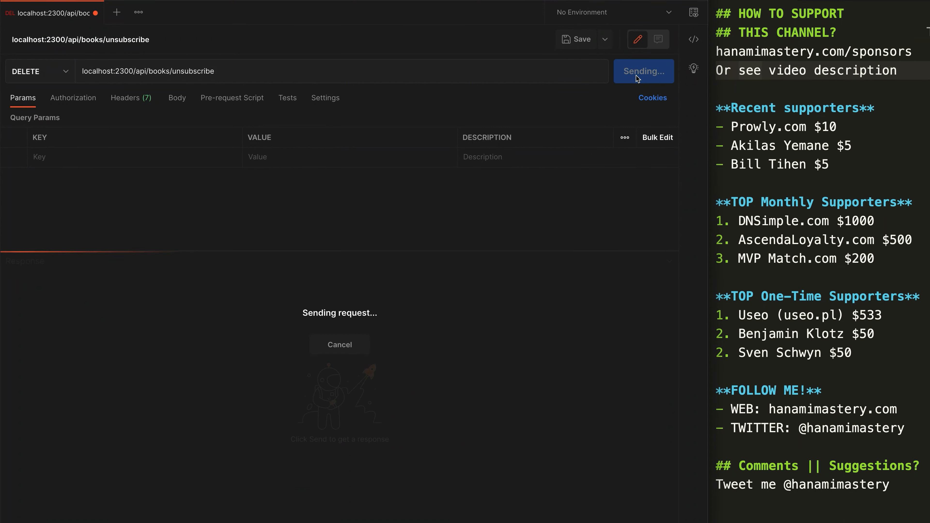
click(633, 71)
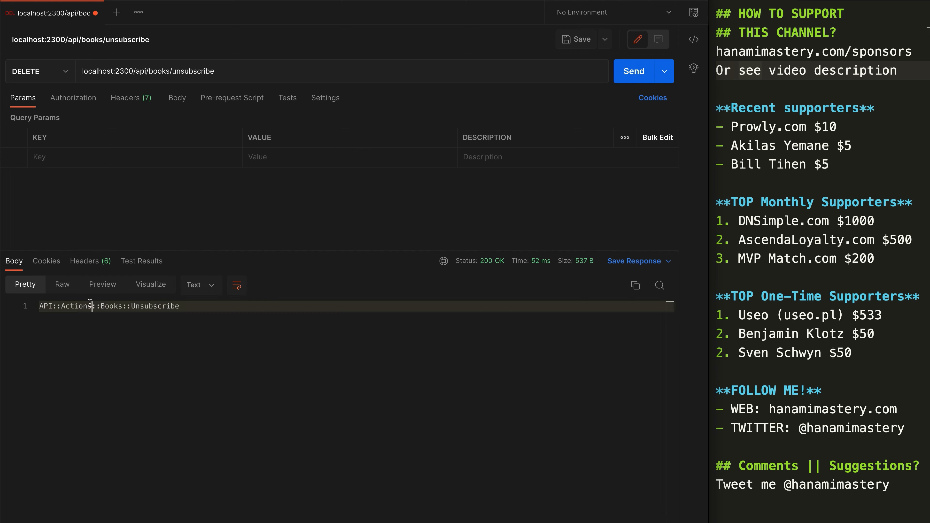
triple_click(109, 306)
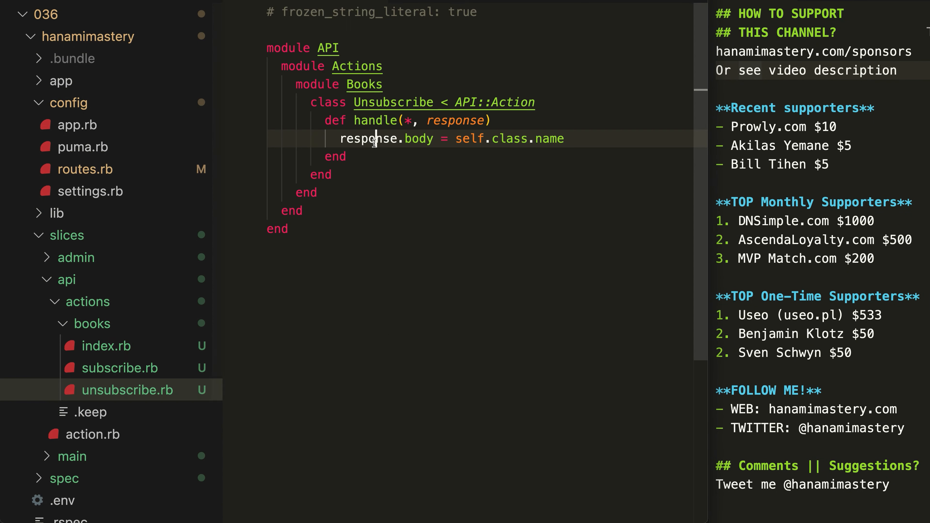
Select the response.body line in slices/api/actions/books/unsubscribe.rb.
triple_click(451, 138)
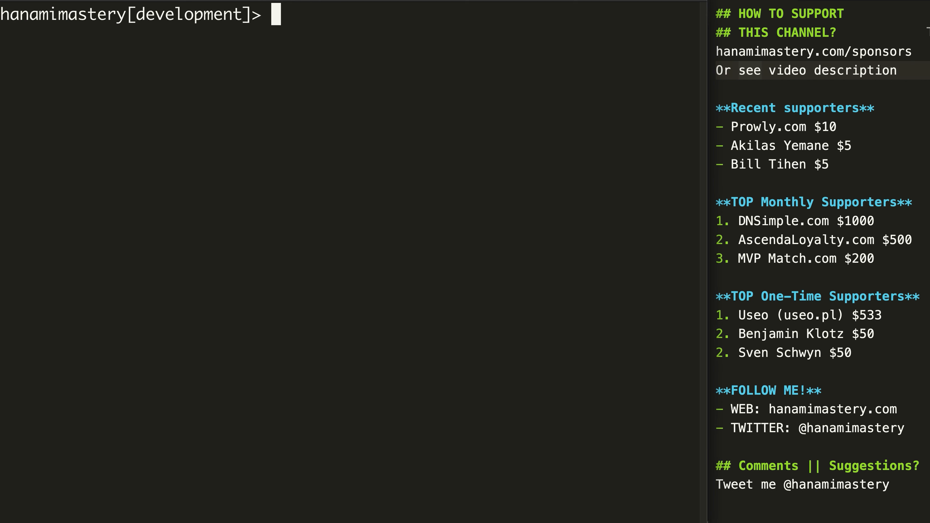
List Main::Slice.keys, Admin::Slice.keys and API::Slice.keys in the console and select actions.books.index.
text(Hanamimastery)
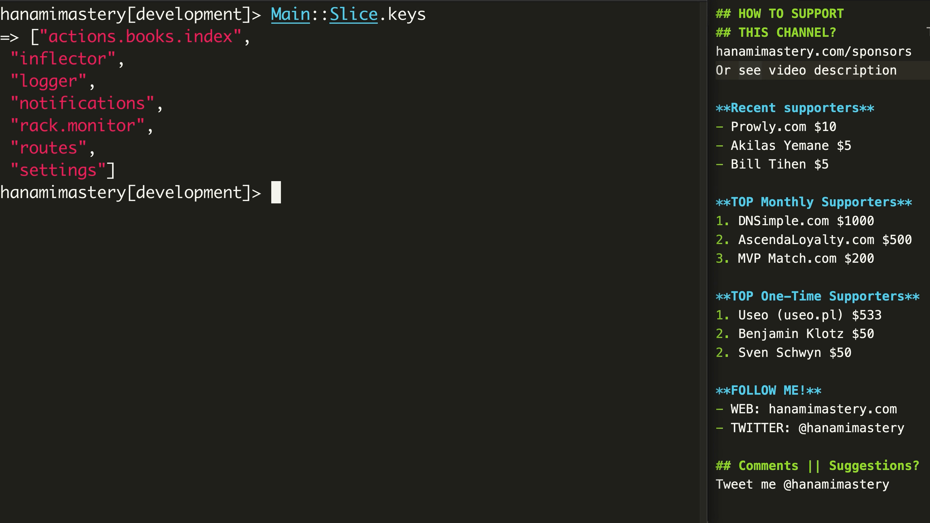
text(Admin::Slice.key)
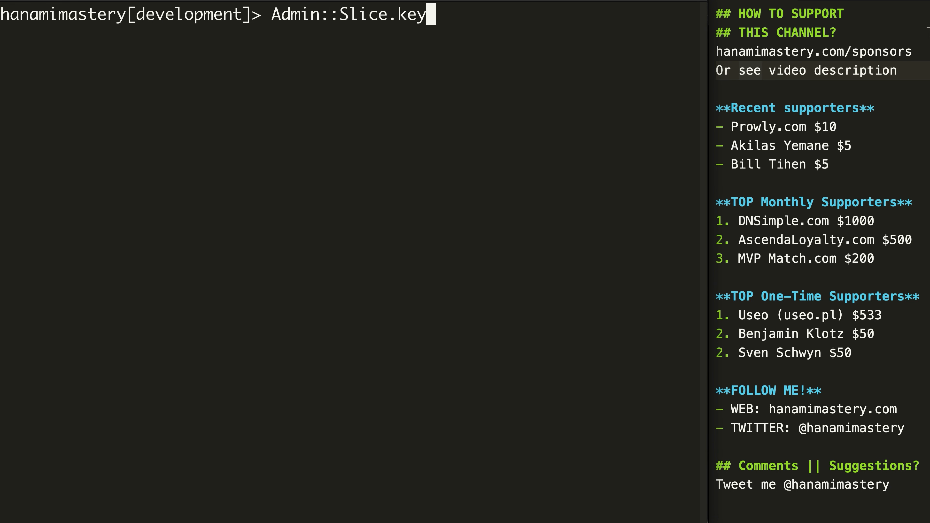
text(API)
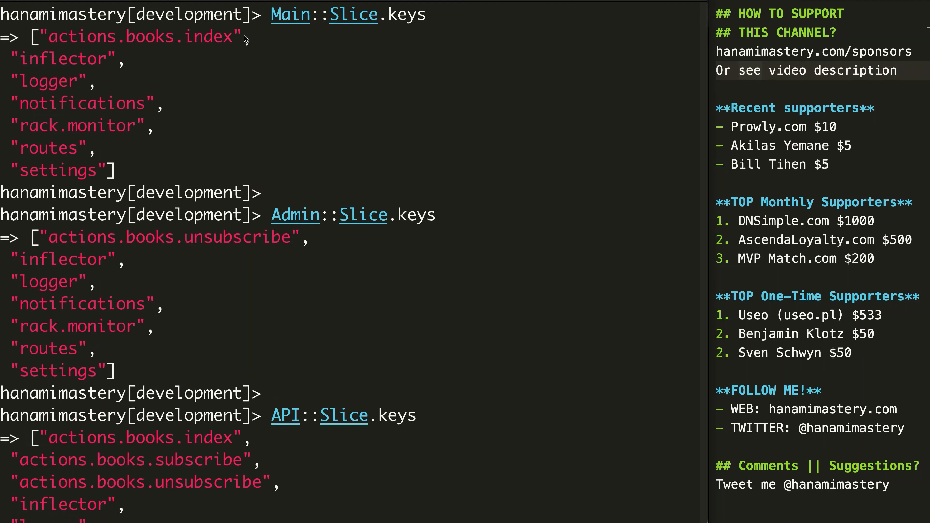
double_click(140, 483)
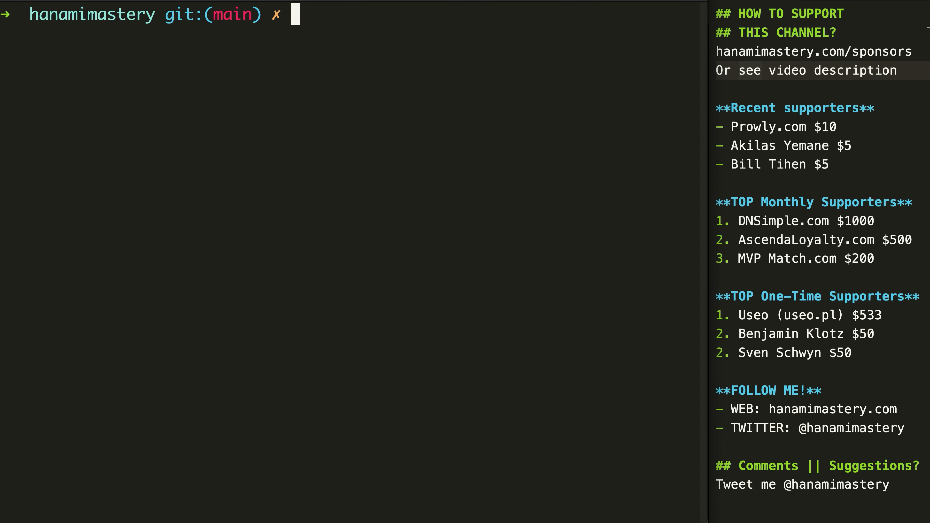
Run hanami g slice subscribing to generate the subscribing slice.
text(hanami g slice su)
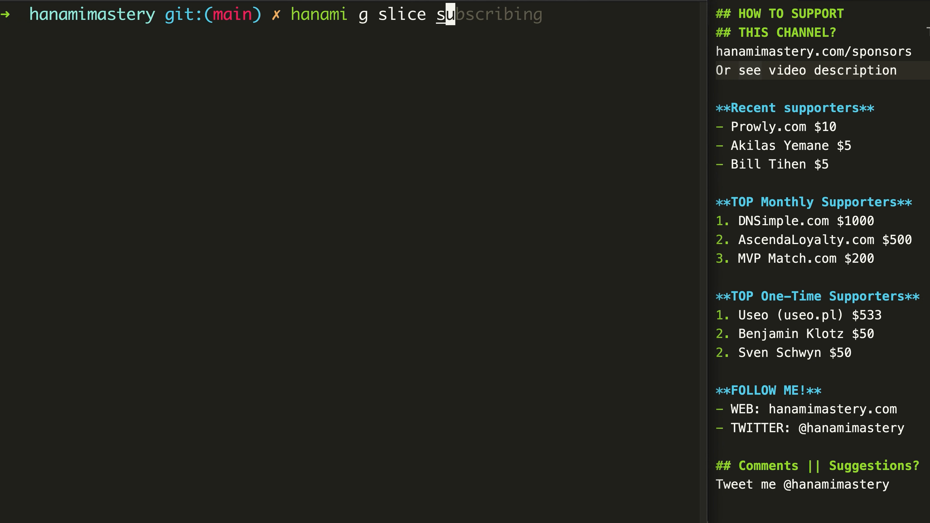
key(Tab)
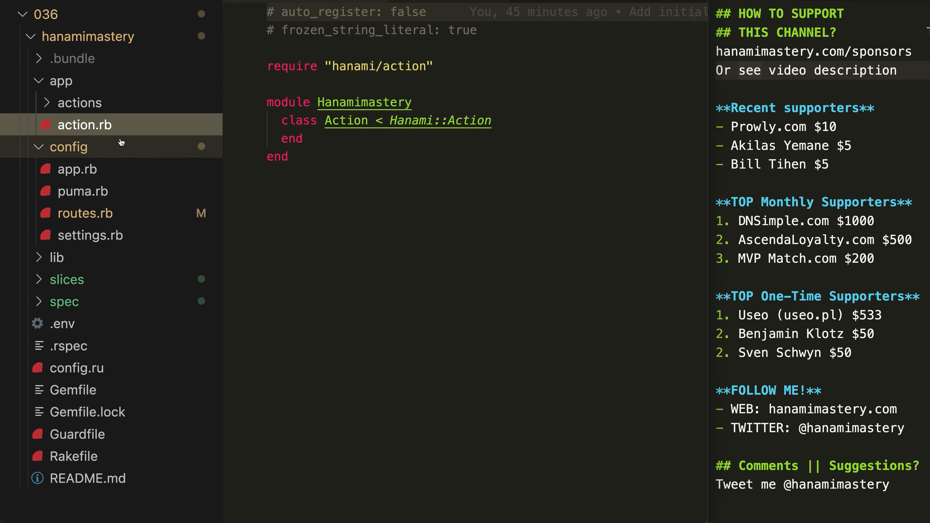
Create interactors/subscribe.rb and interactors/unsubscribe.rb inside slices/subscribing.
click(61, 81)
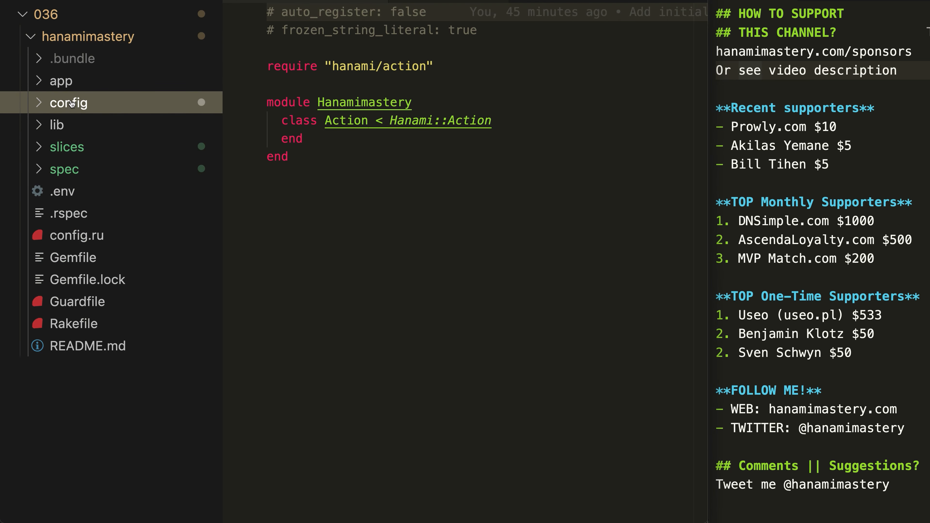
click(67, 146)
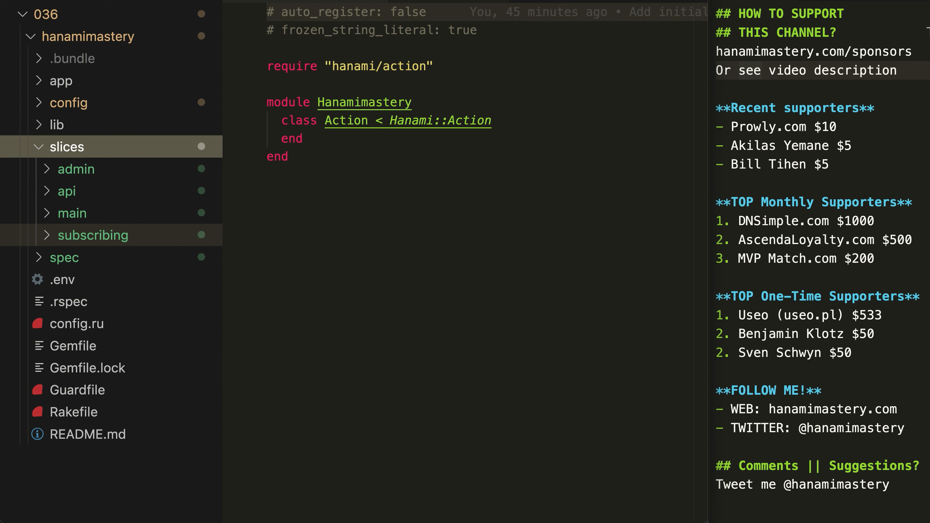
click(92, 235)
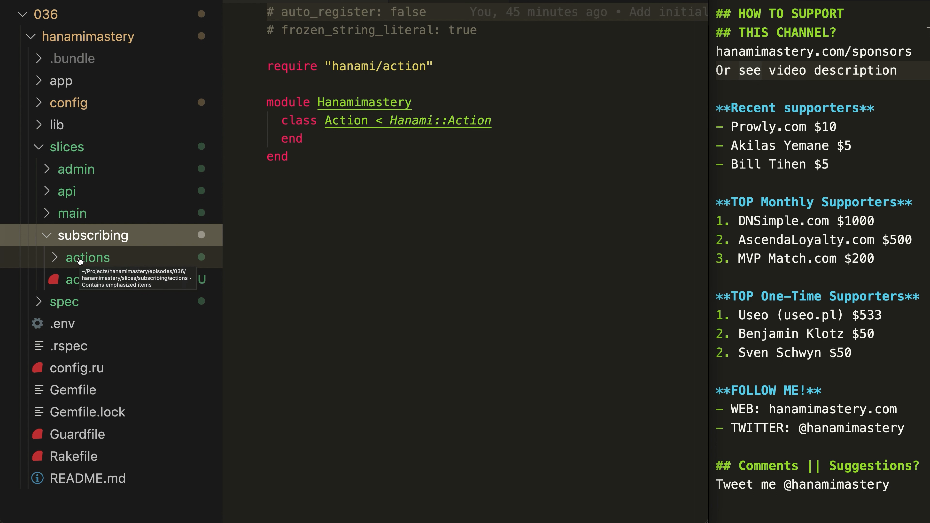
click(86, 257)
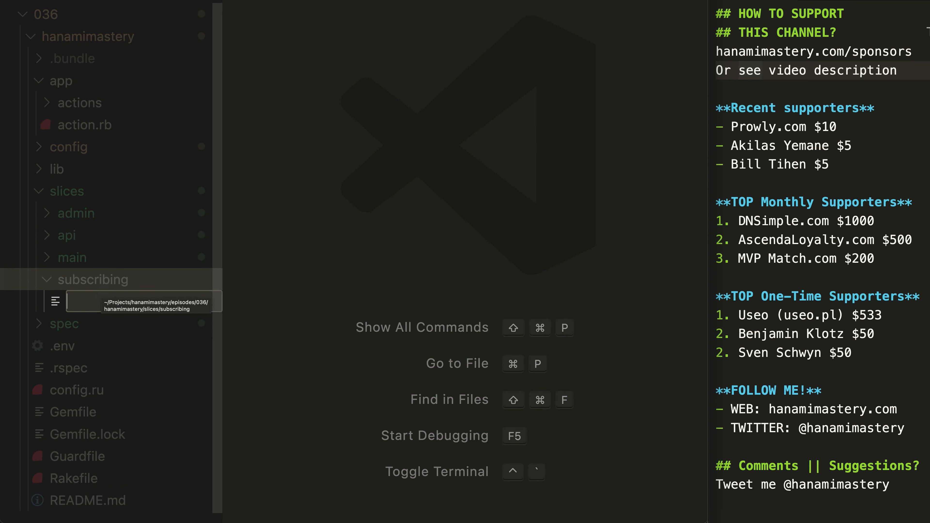
text(interactors/subsc)
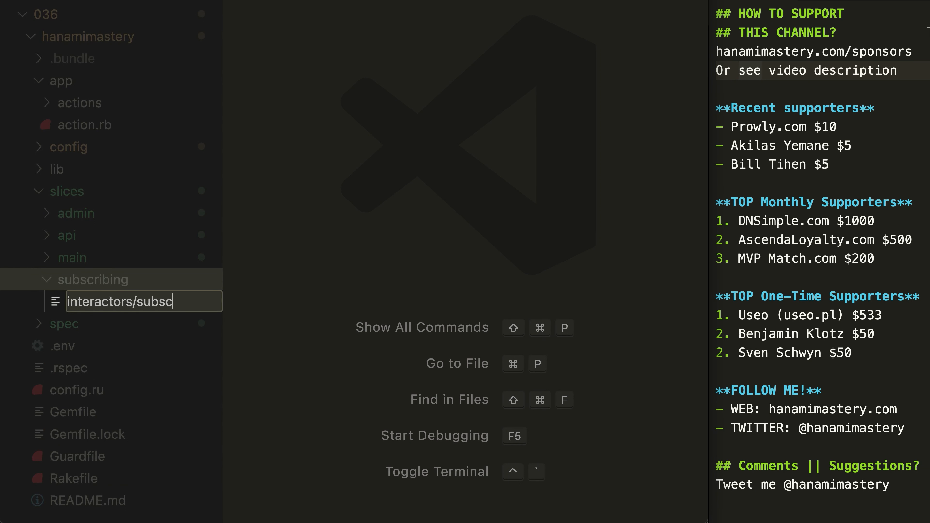
key(Enter)
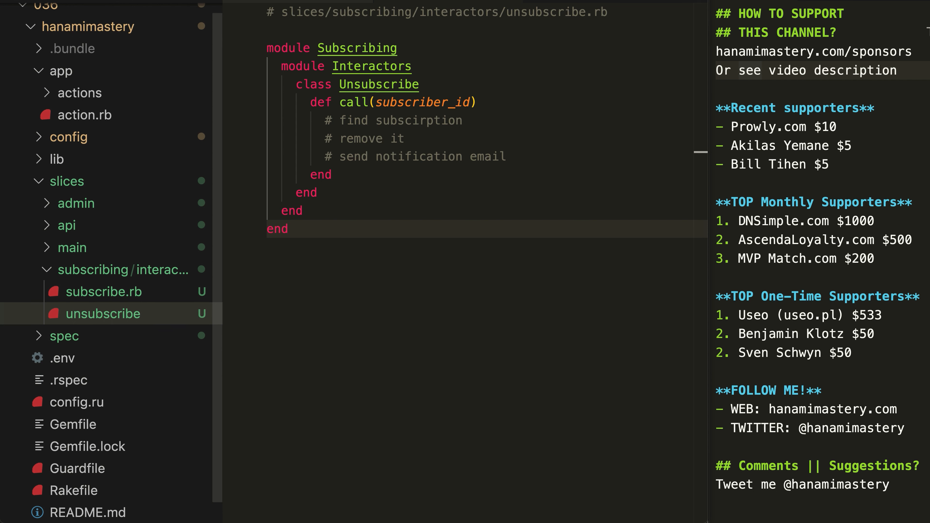
Create config/slices/api.rb with API::Slice < Hanami::Slice importing from: :subscribing.
right_click(70, 137)
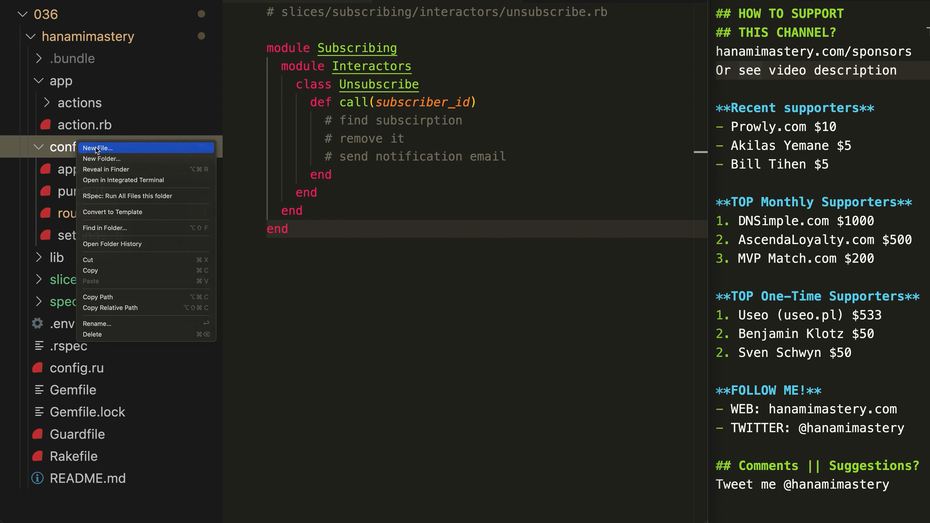
click(99, 148)
text(modl)
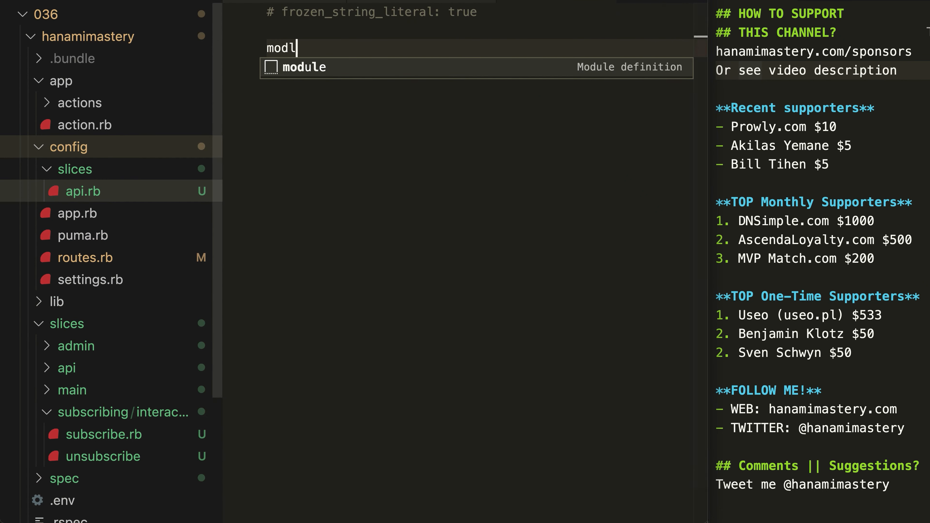
key(Tab)
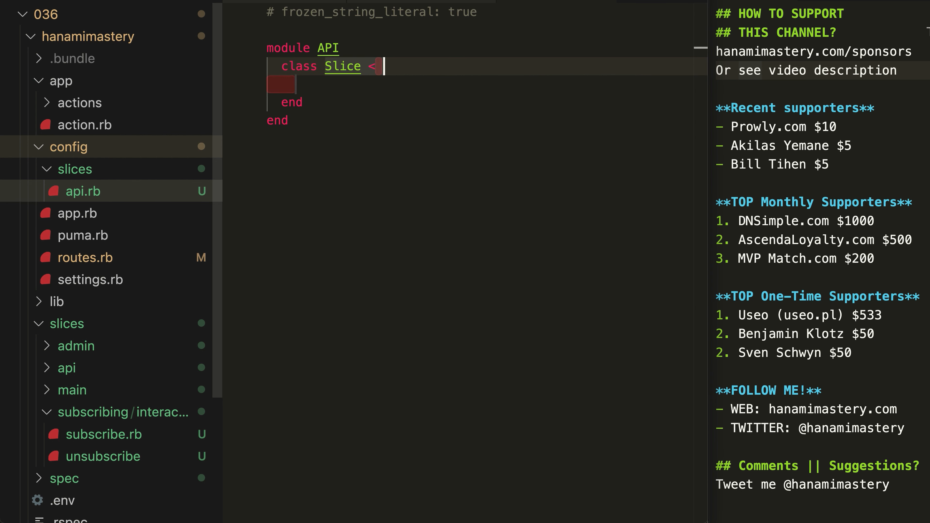
text(Hanami::Slice)
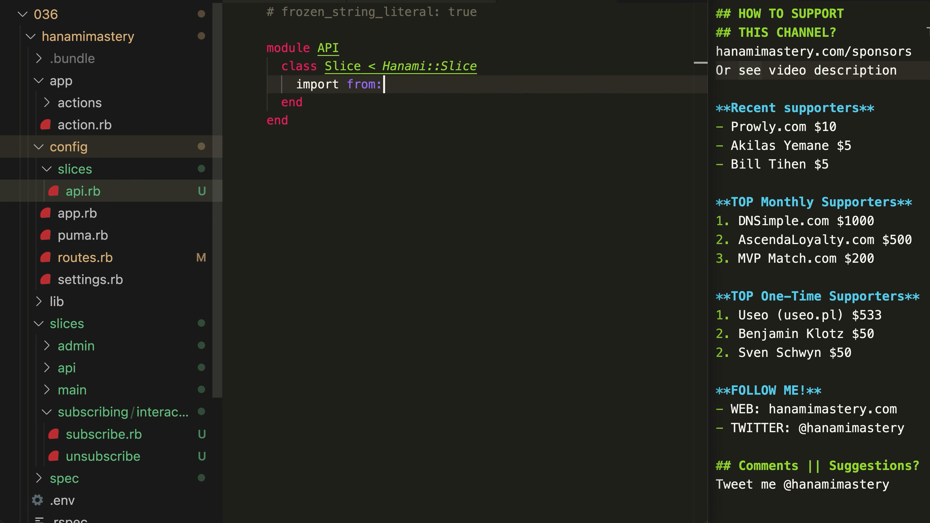
text(:subscribing)
text(module)
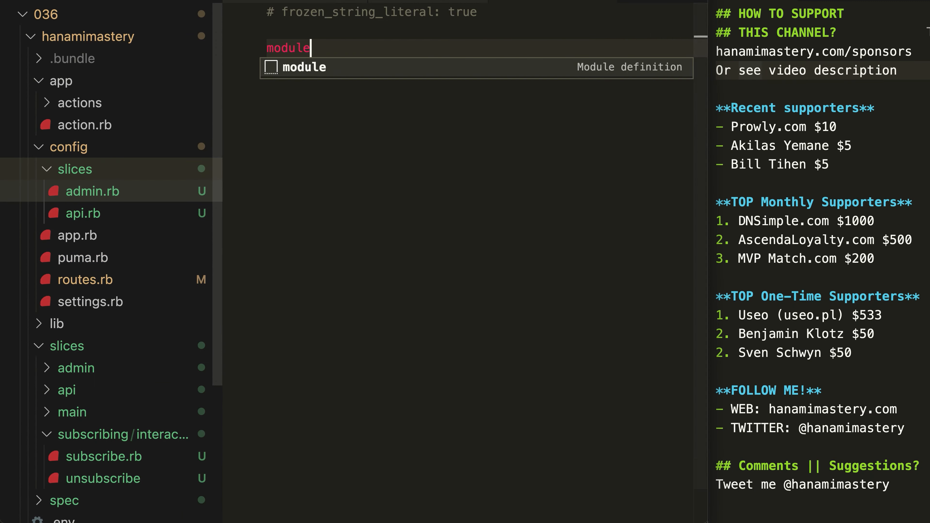
Write Admin::Slice importing keys ['interactors.unsubscribe'] from :subscribing as :subscriptions.
key(Tab)
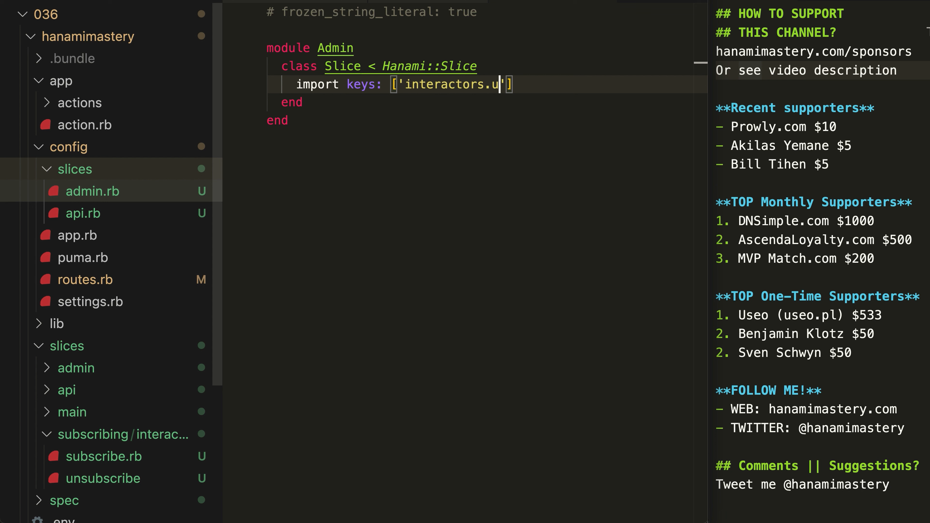
text(nsubscribe'], from:)
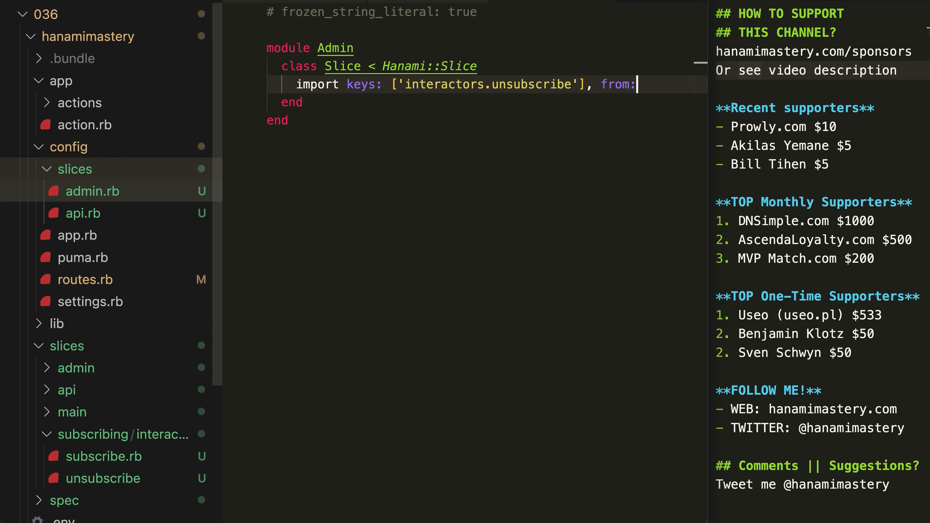
text(:subscribing, as: :subsc)
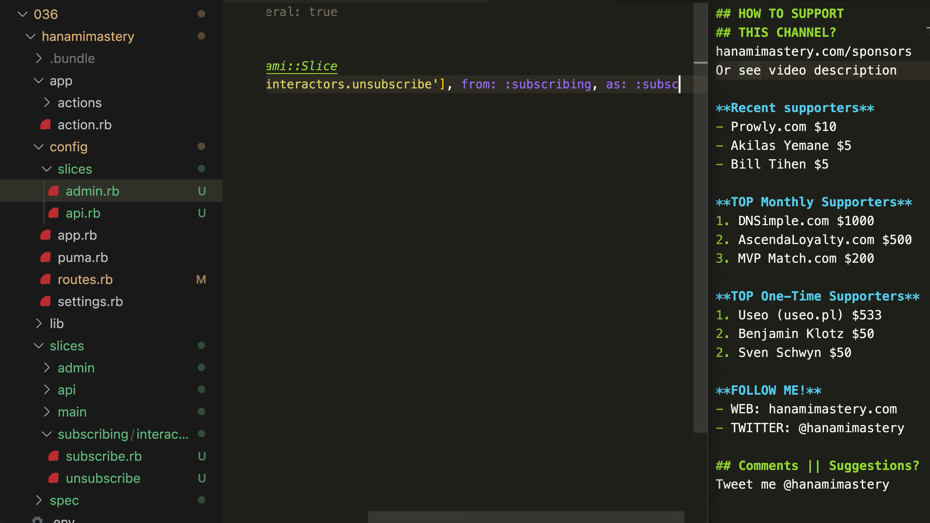
text(riptions)
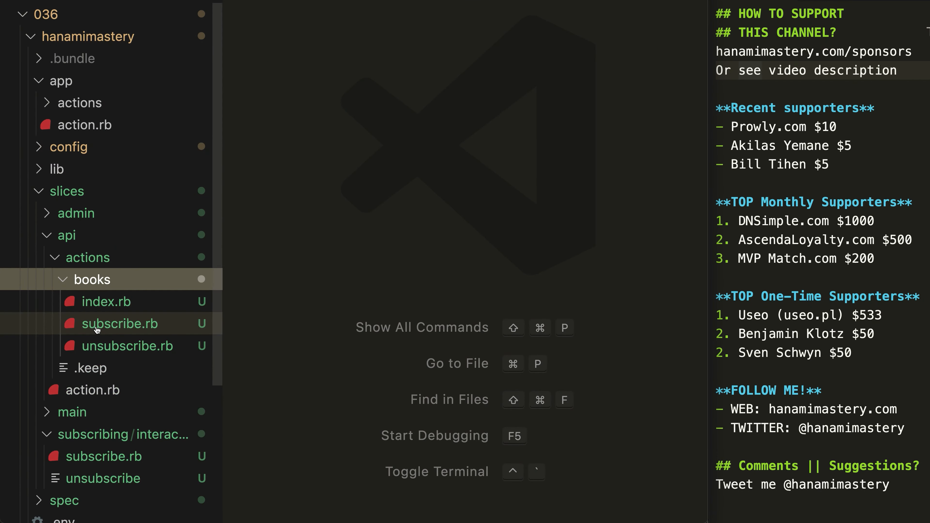
Add 'subscribing.interactors.subscribe' to the Deps include of the API books subscribe action.
click(120, 324)
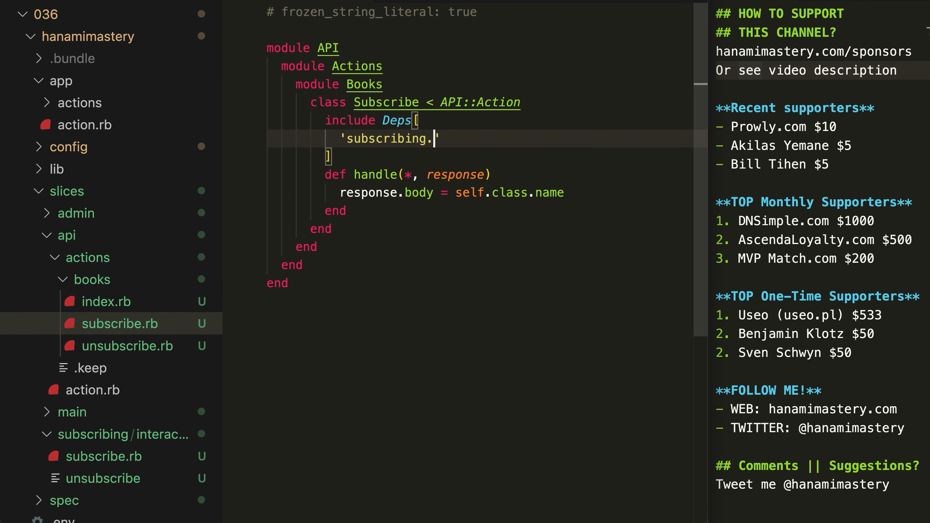
text(interactors.subscribe)
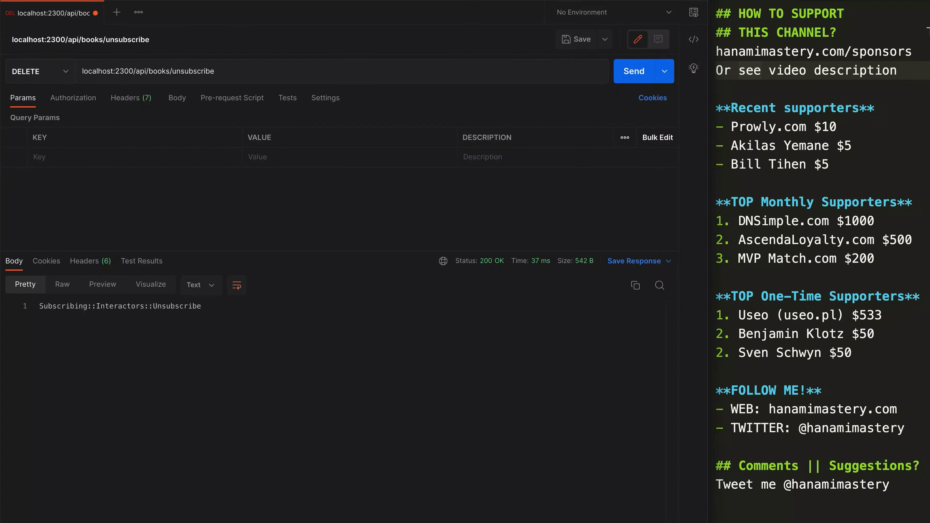
Send the DELETE unsubscribe request, which returns Subscribing::Interactors::Unsubscribe with 200 OK.
double_click(139, 71)
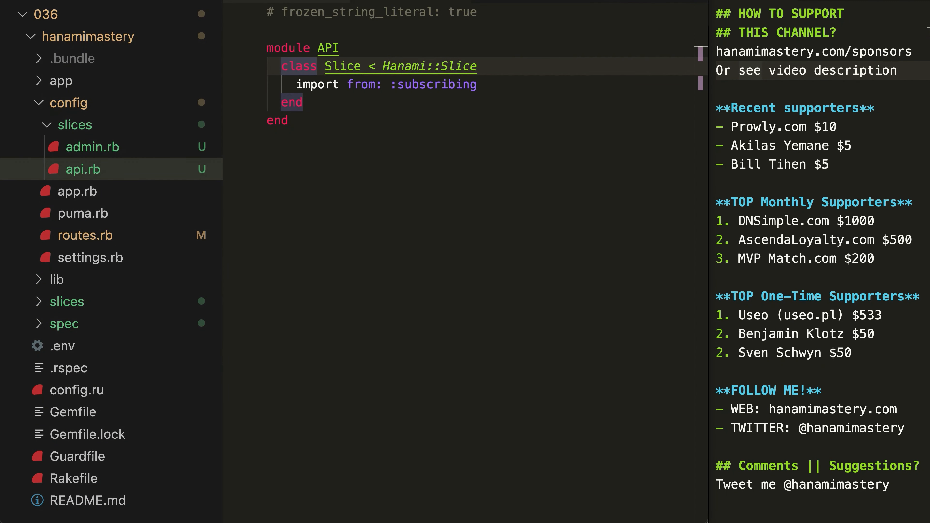
mouse_move(76, 191)
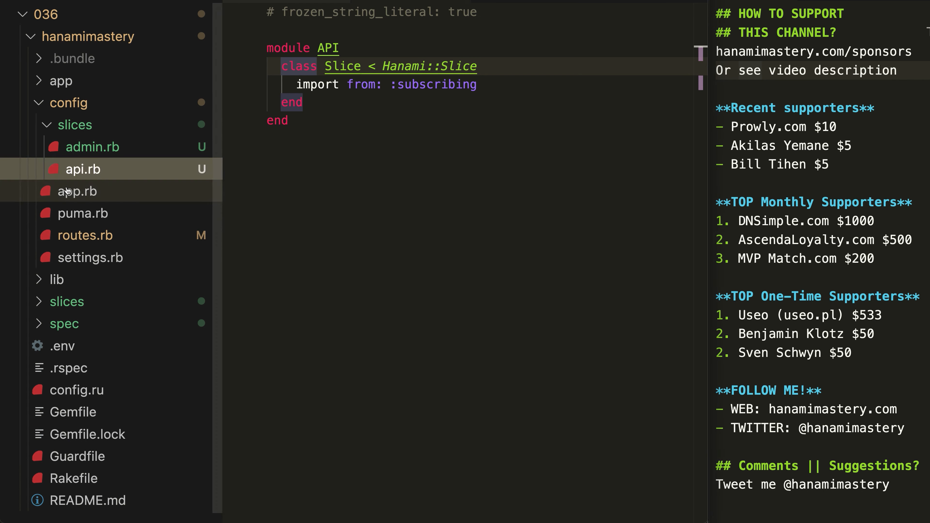
In config/app.rb add config.slices = ["api", "subscribing"] inside the App class.
click(76, 191)
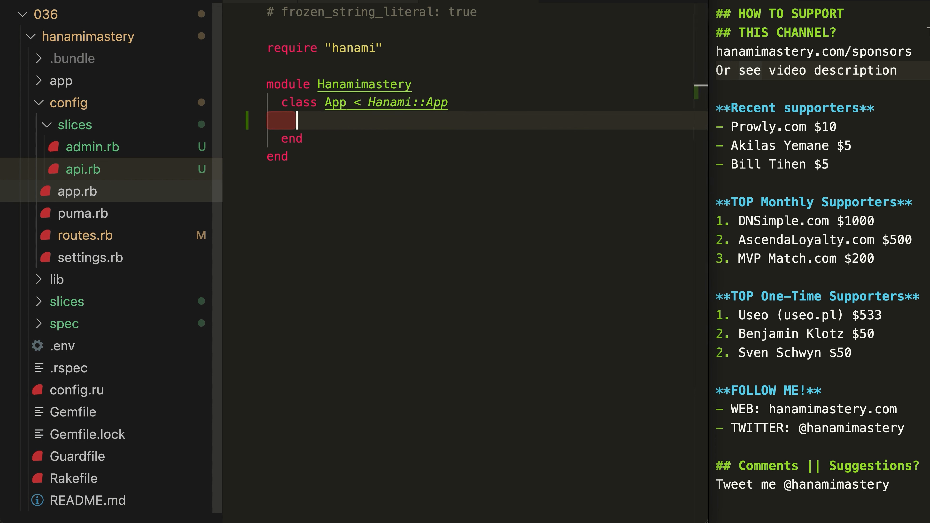
text(config.slices =)
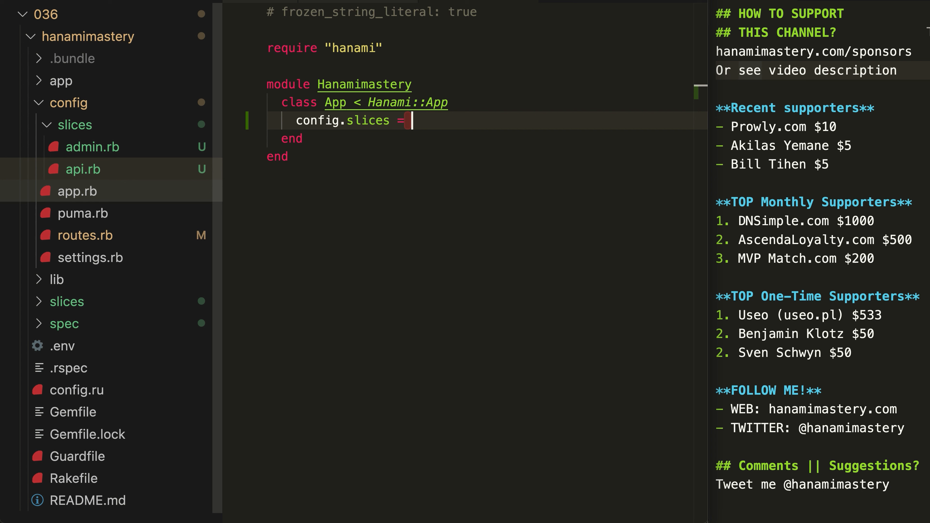
text(["api"])
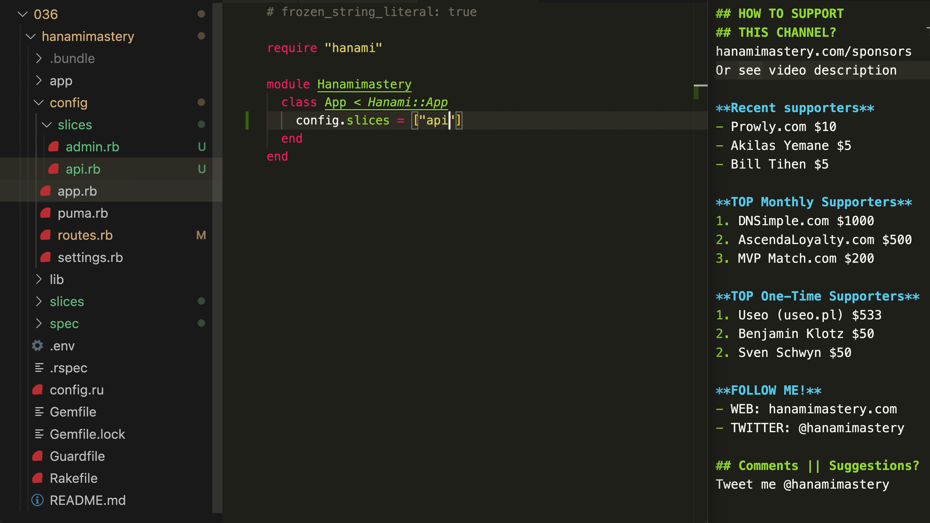
text(, "subscr)
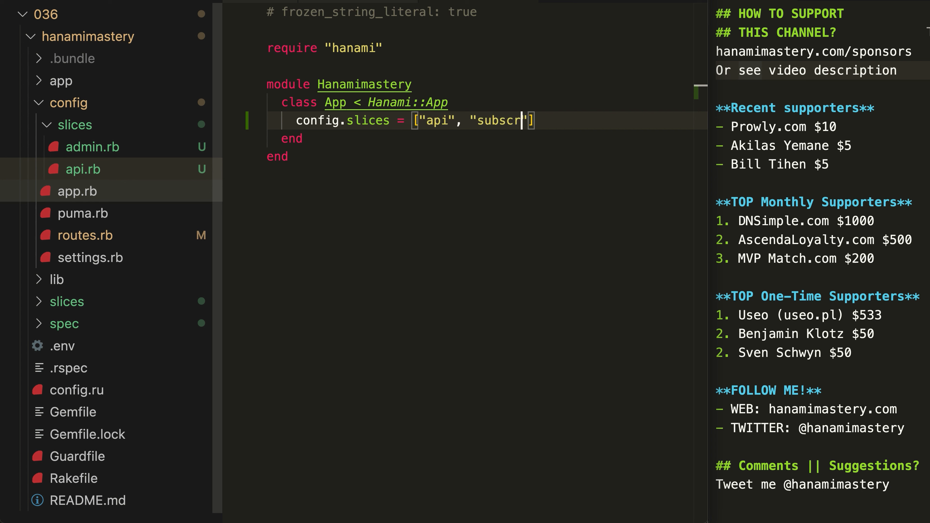
text(ibing)
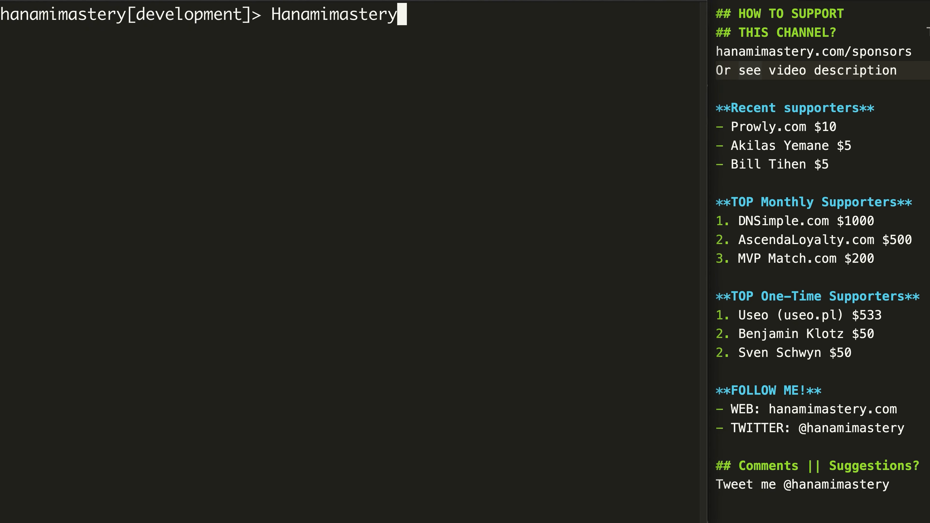
Run Hanamimastery::App.keys, then check Admin::Slice and Main::Slice raise uninitialized constant errors.
text(::App.keys)
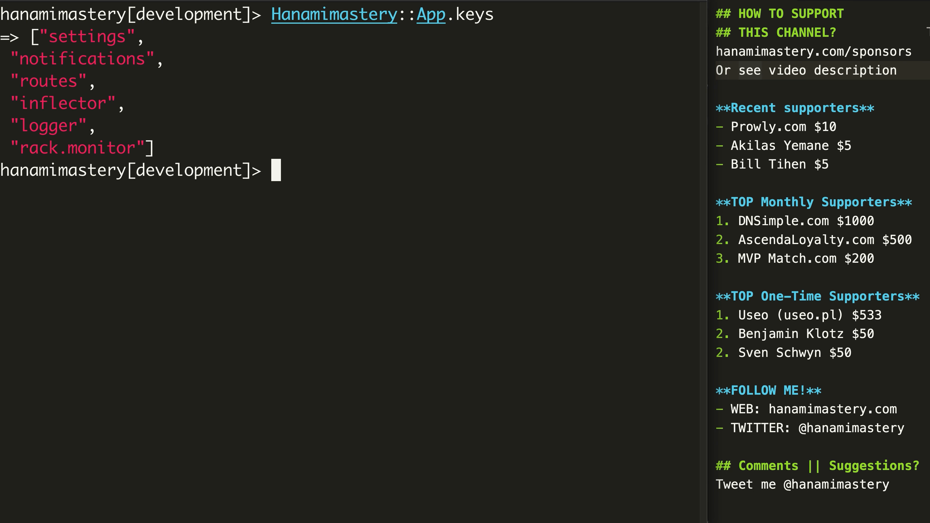
text(API:)
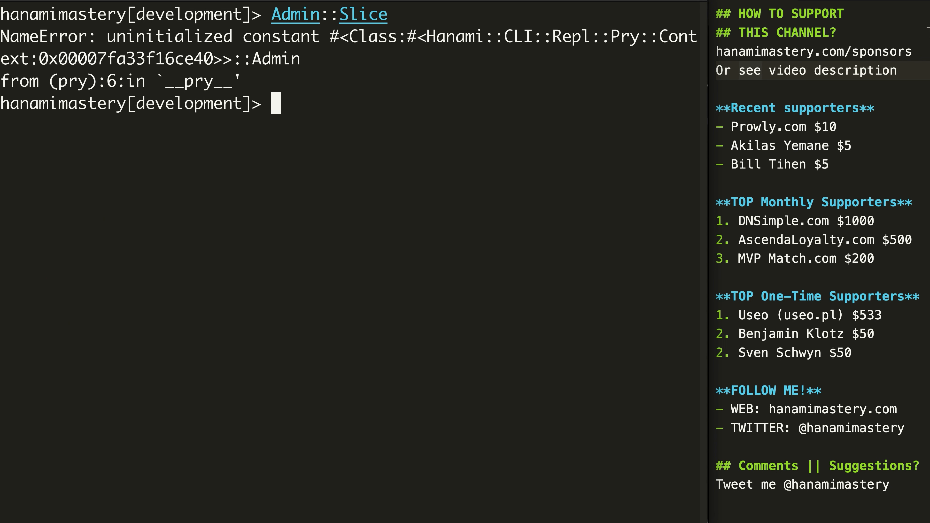
text(Main::Slice)
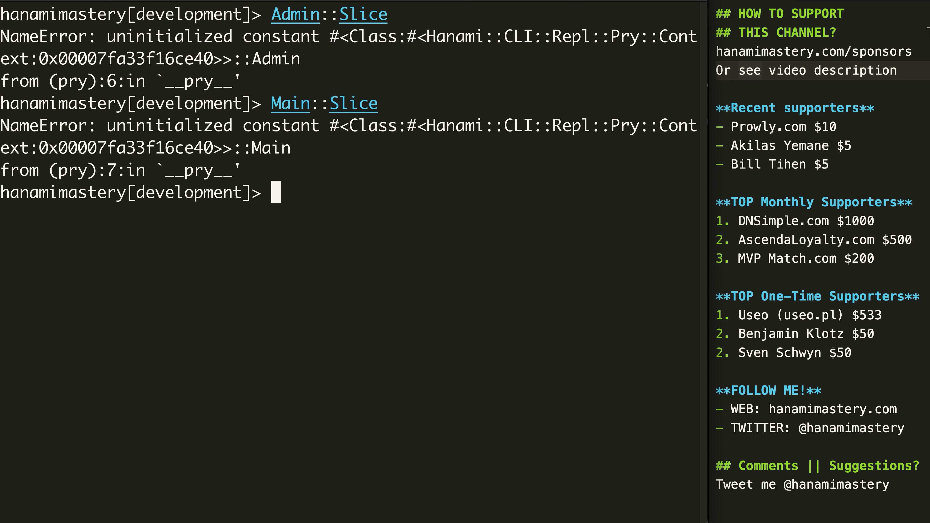
mouse_move(286, 88)
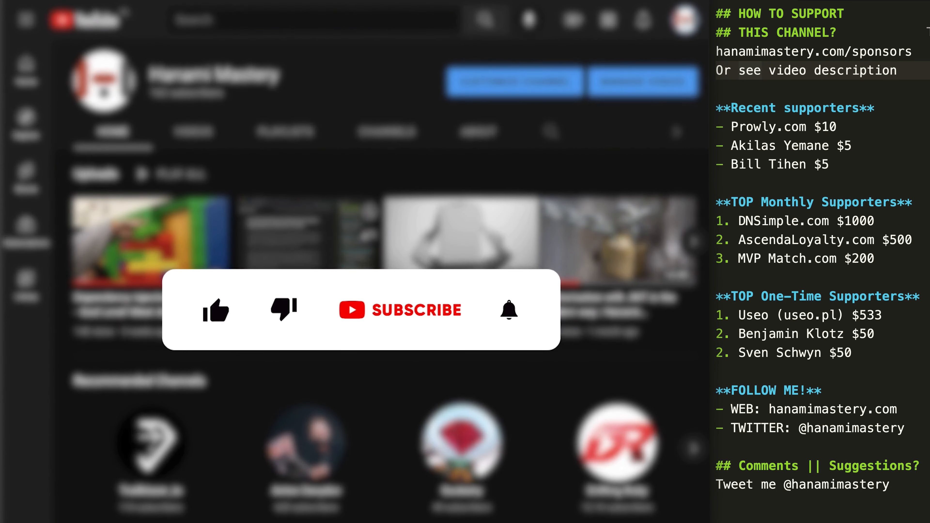
Like the video, subscribe to the channel and turn on the notification bell.
click(216, 310)
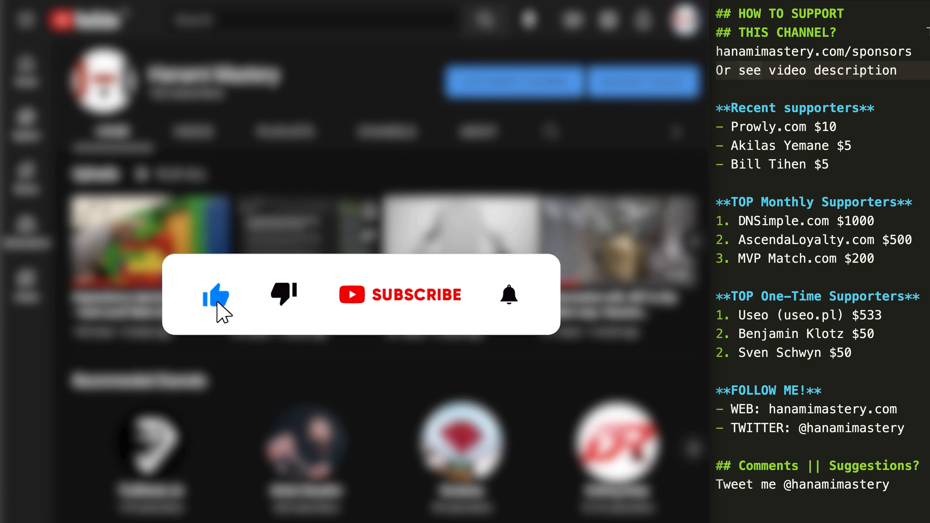
click(400, 295)
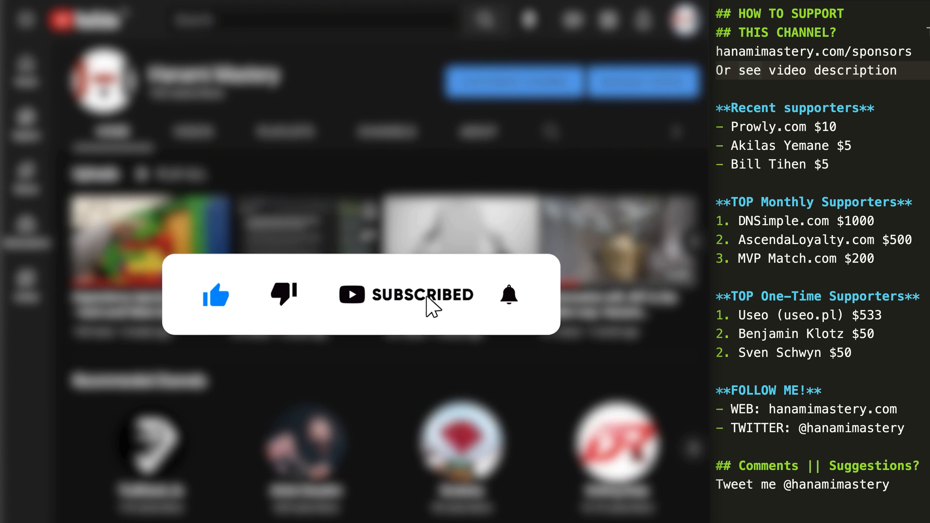
click(509, 295)
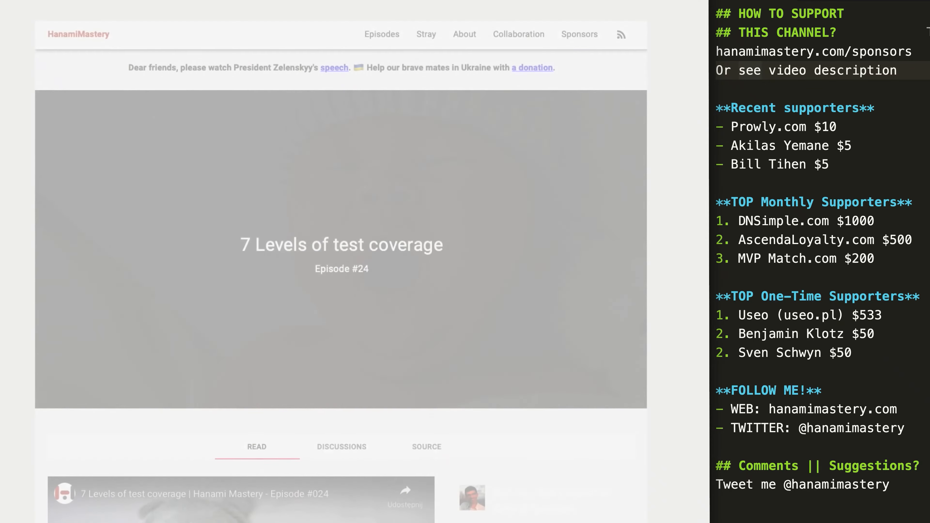
Scroll the episode #24 page down to the Level 7: Yoda heading.
scroll(down, 3)
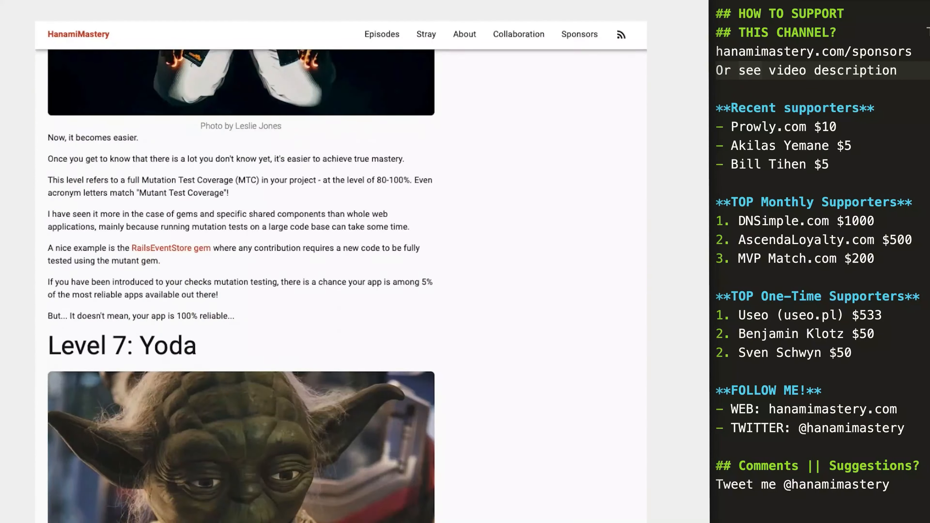
scroll(down, 3)
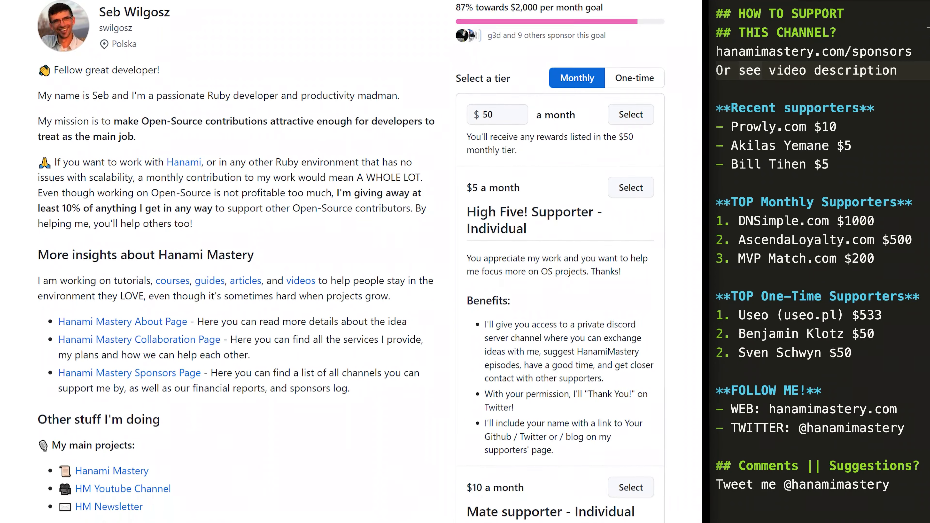
Scroll the GitHub Sponsors profile past the $5 and $10 tiers to the project lists.
scroll(down, 3)
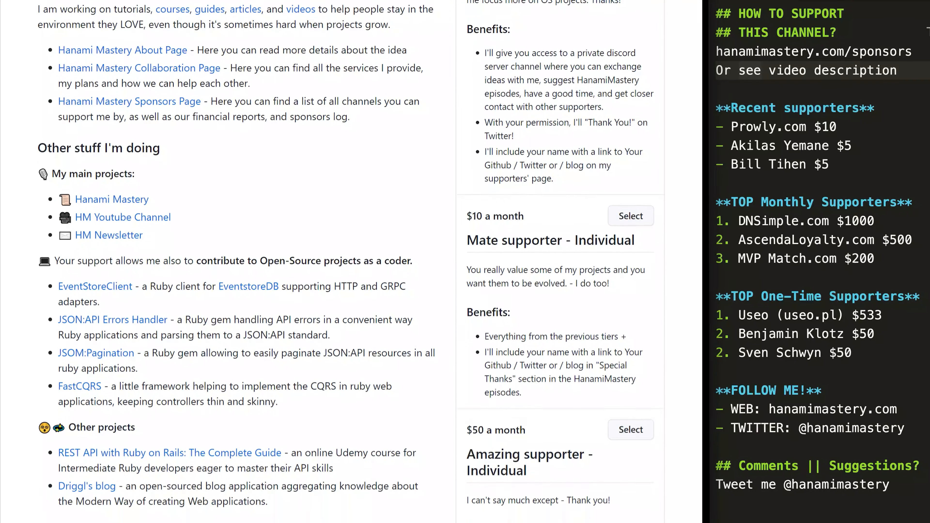
scroll(down, 3)
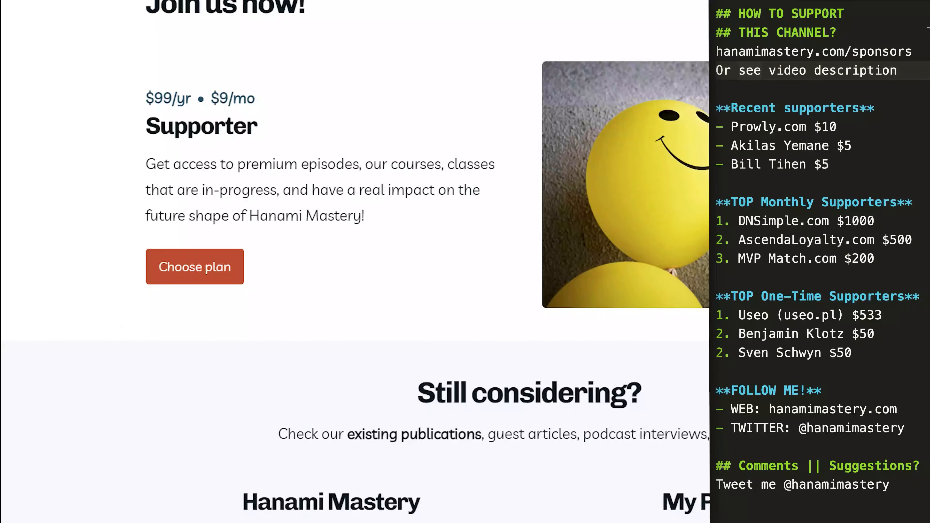